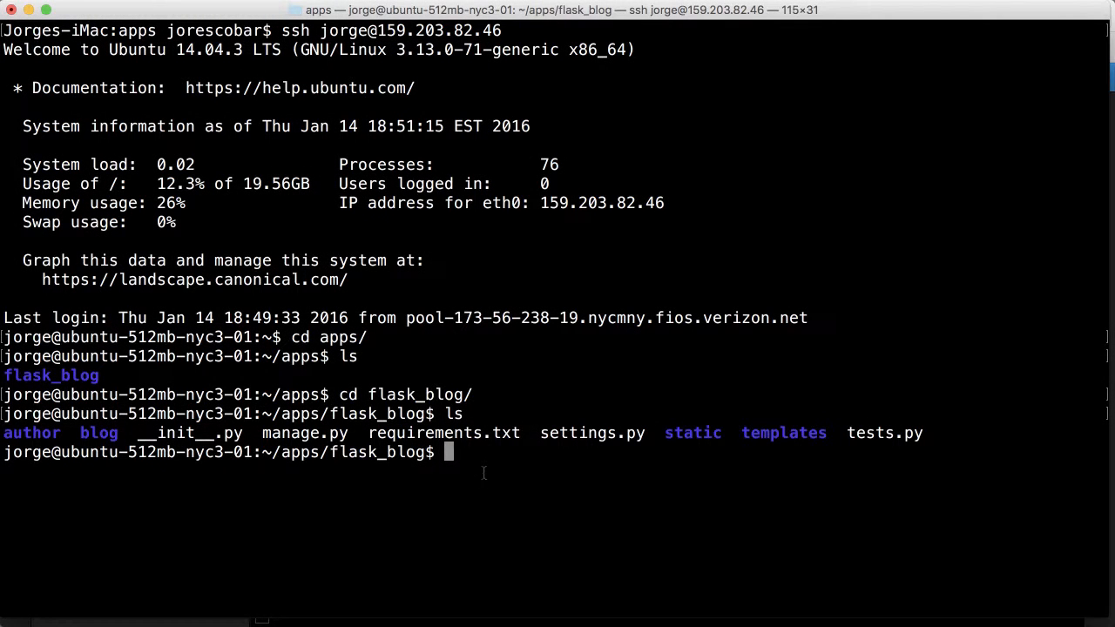
Step: Install python-pip and python-dev via apt-get, entering the sudo password and confirming Y
type("clear")
type("sudo a")
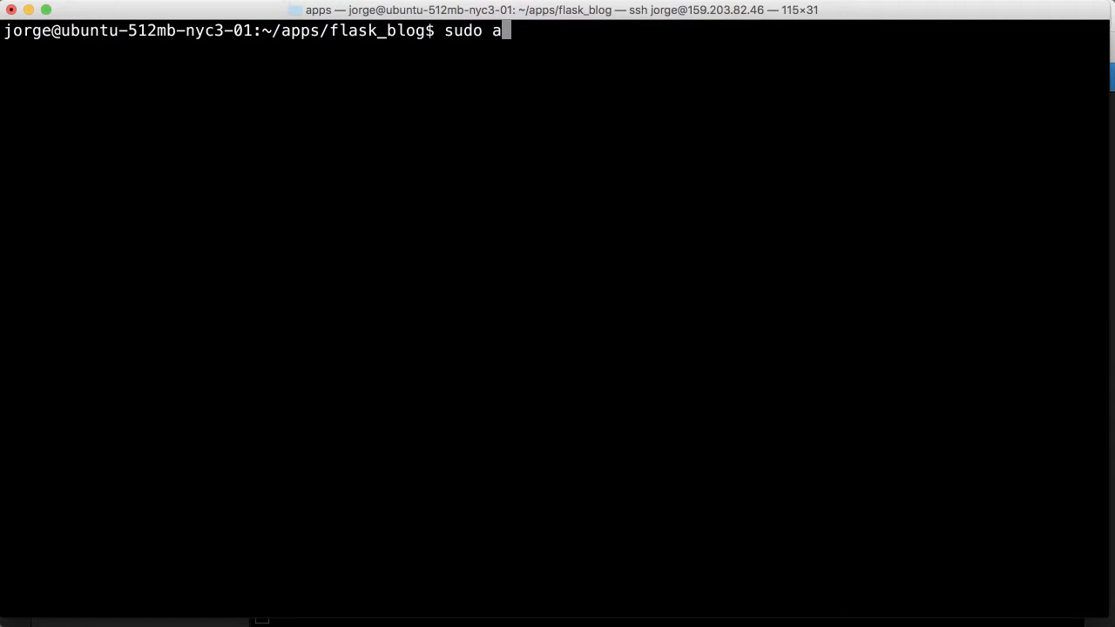
type("pt-get i")
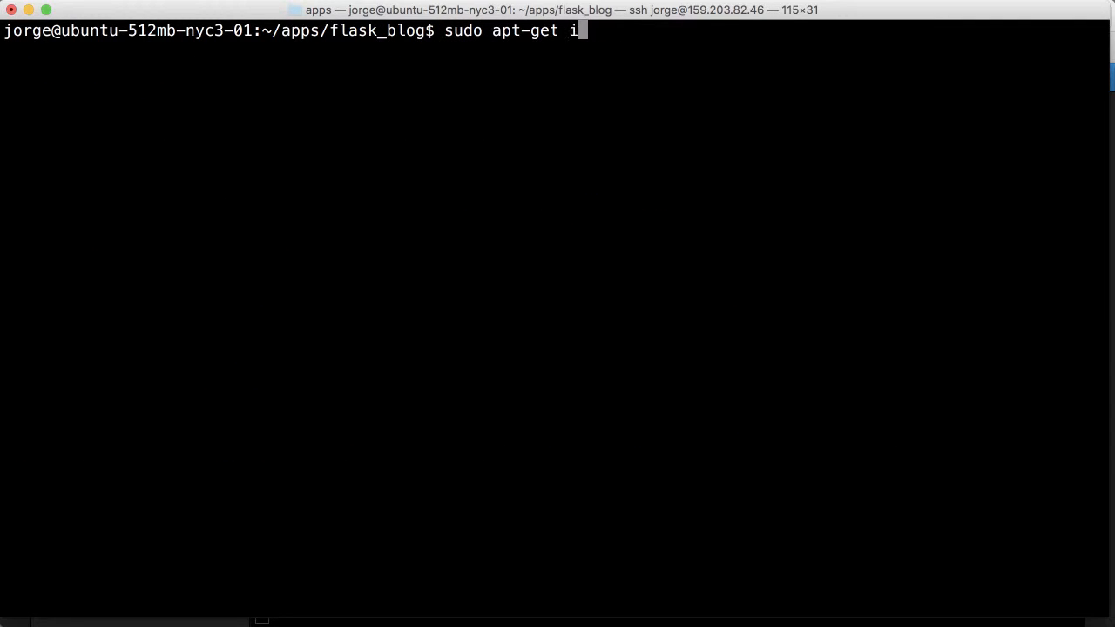
type("nstall p")
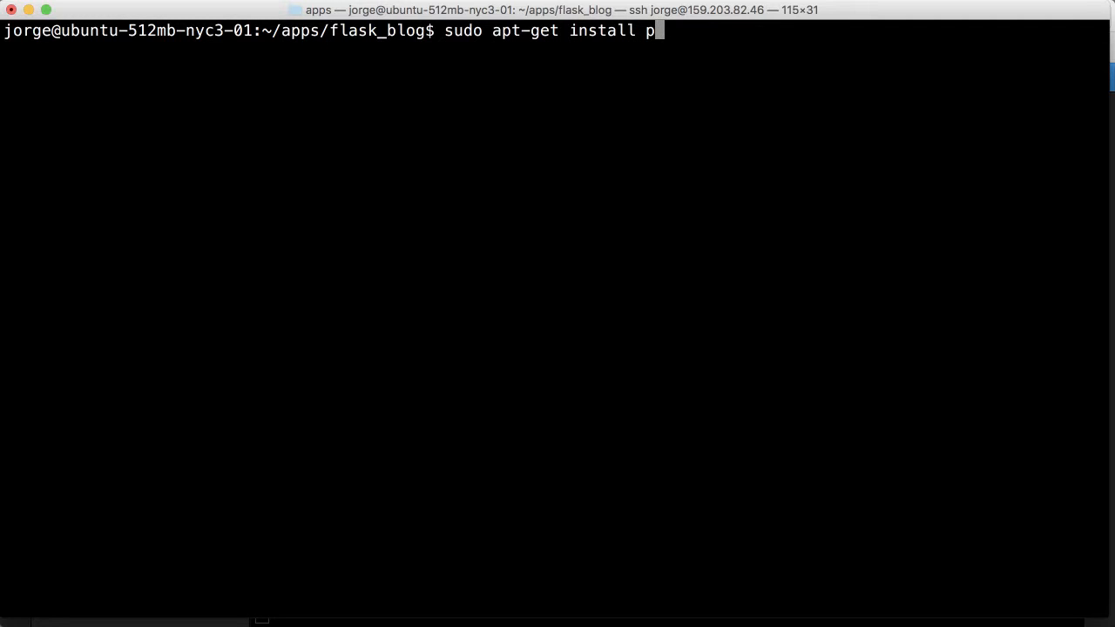
type("ython-p")
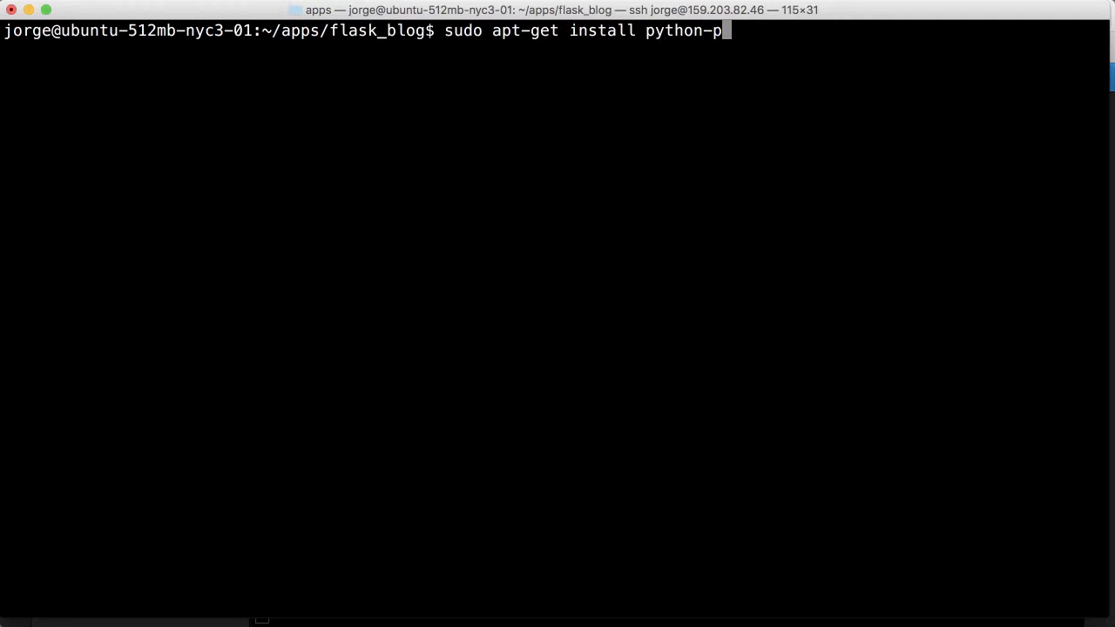
type("ip")
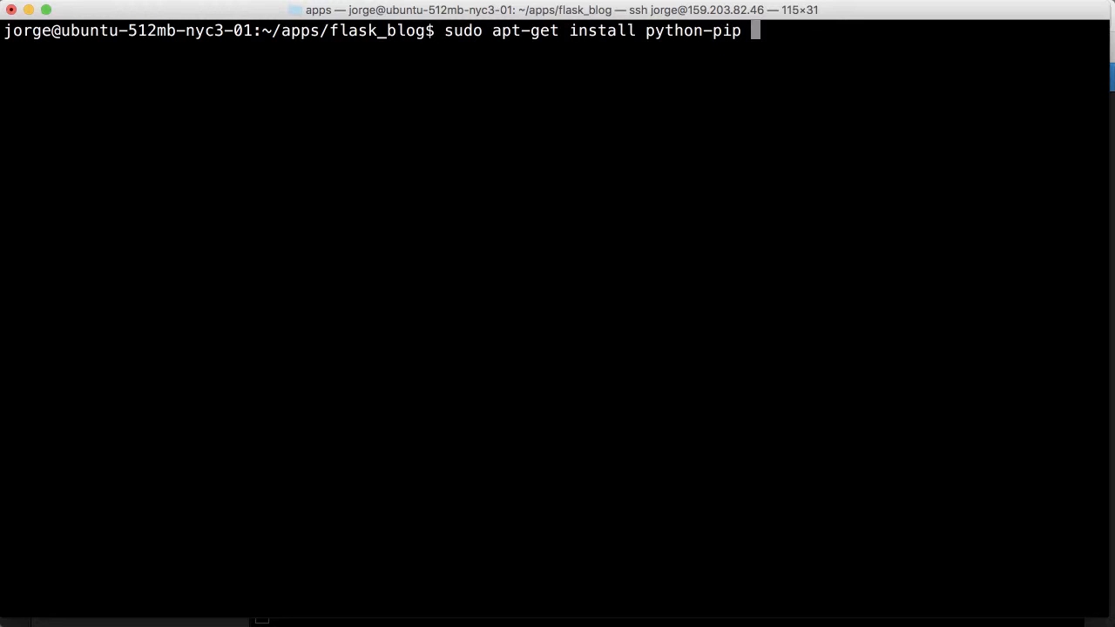
type("python-de")
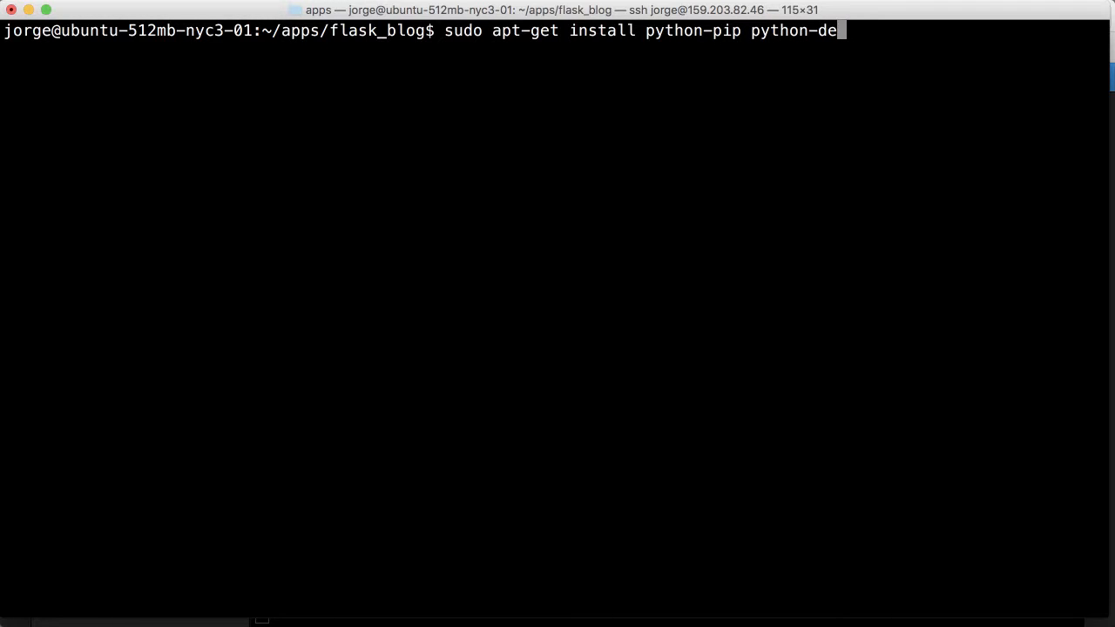
type("v")
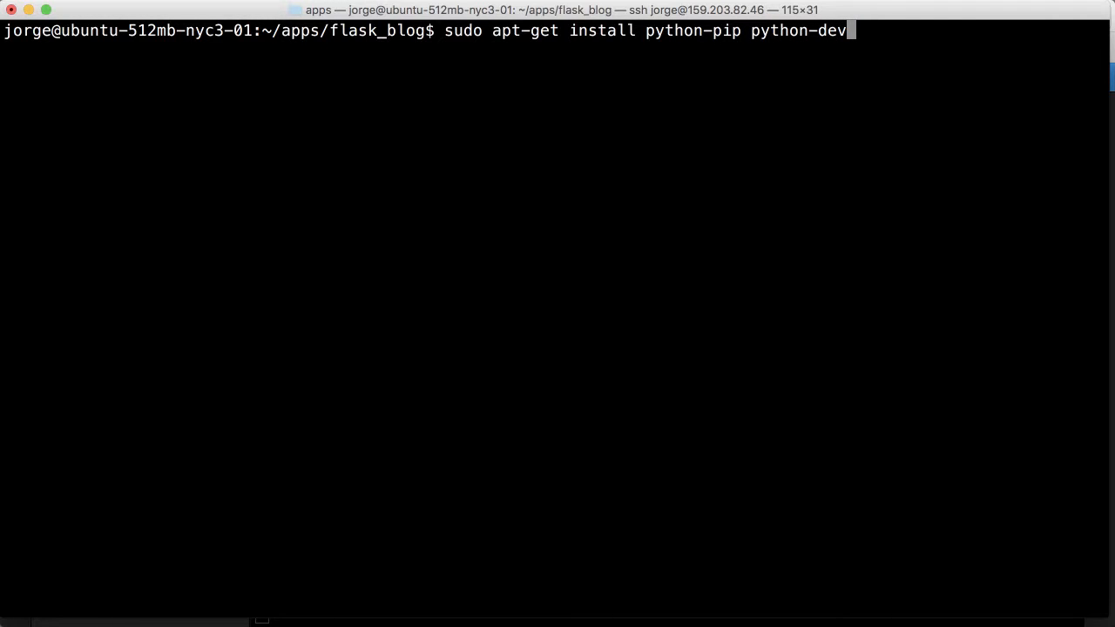
key("Return")
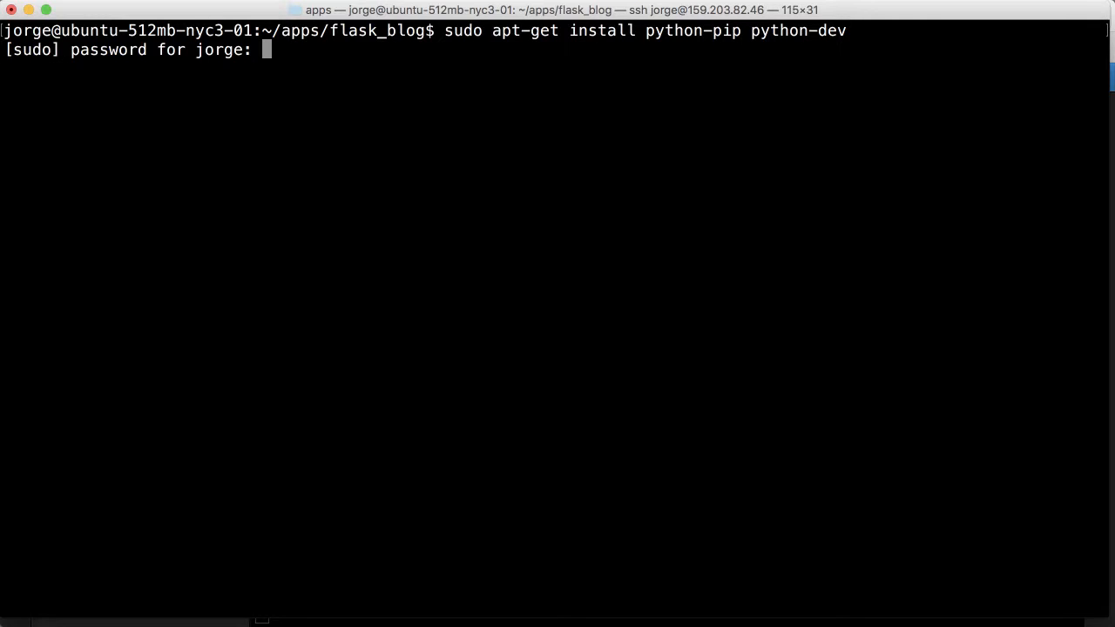
key("Return")
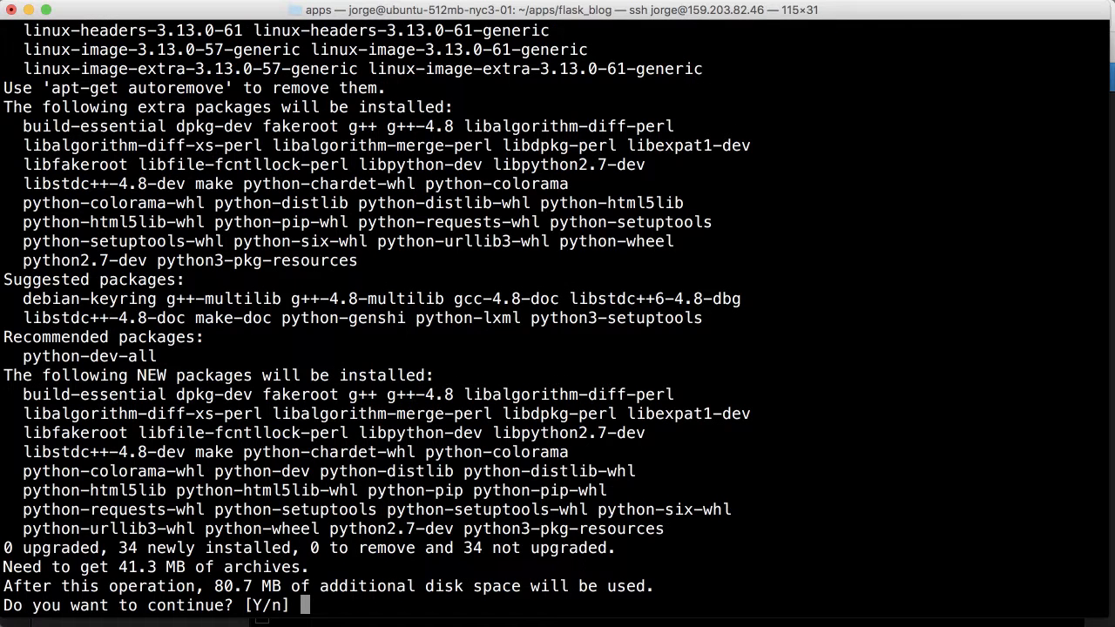
type("y")
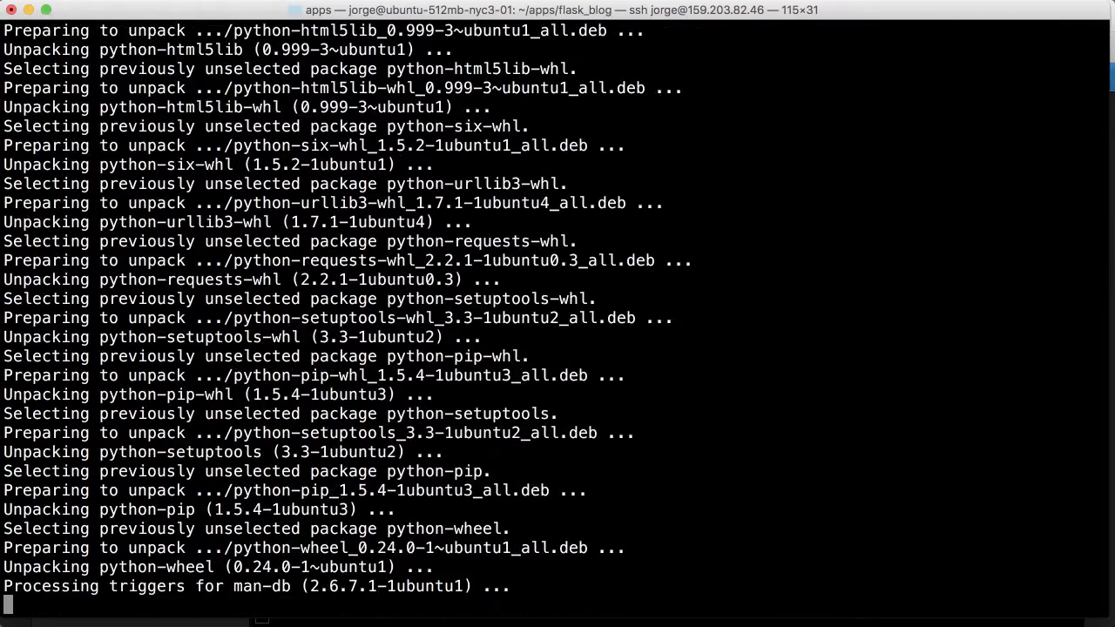
scroll("down", 3)
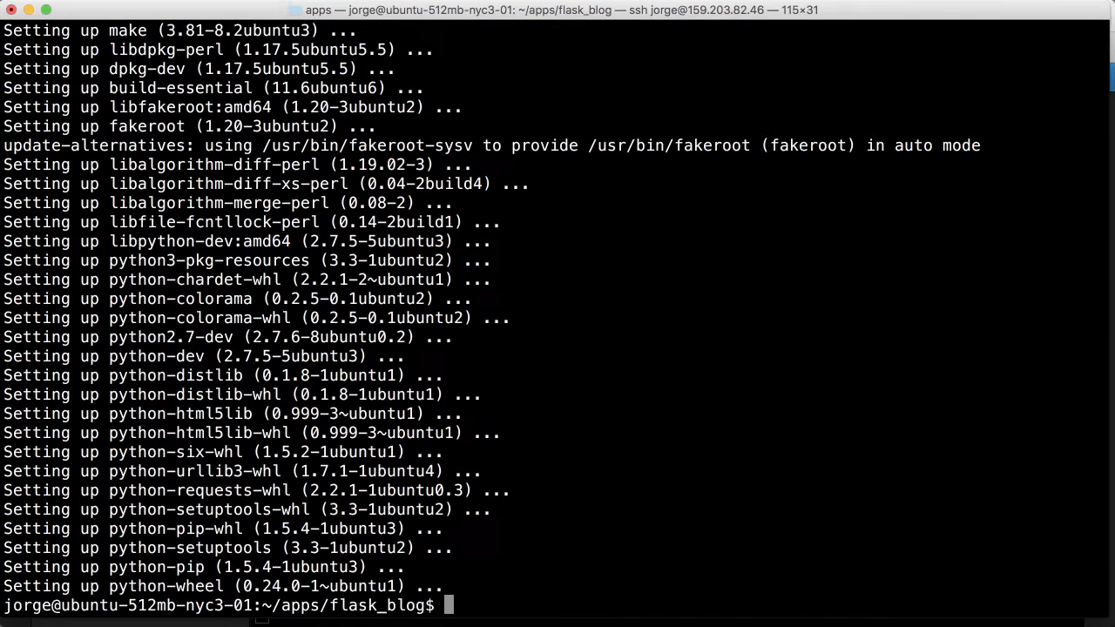
type("cle")
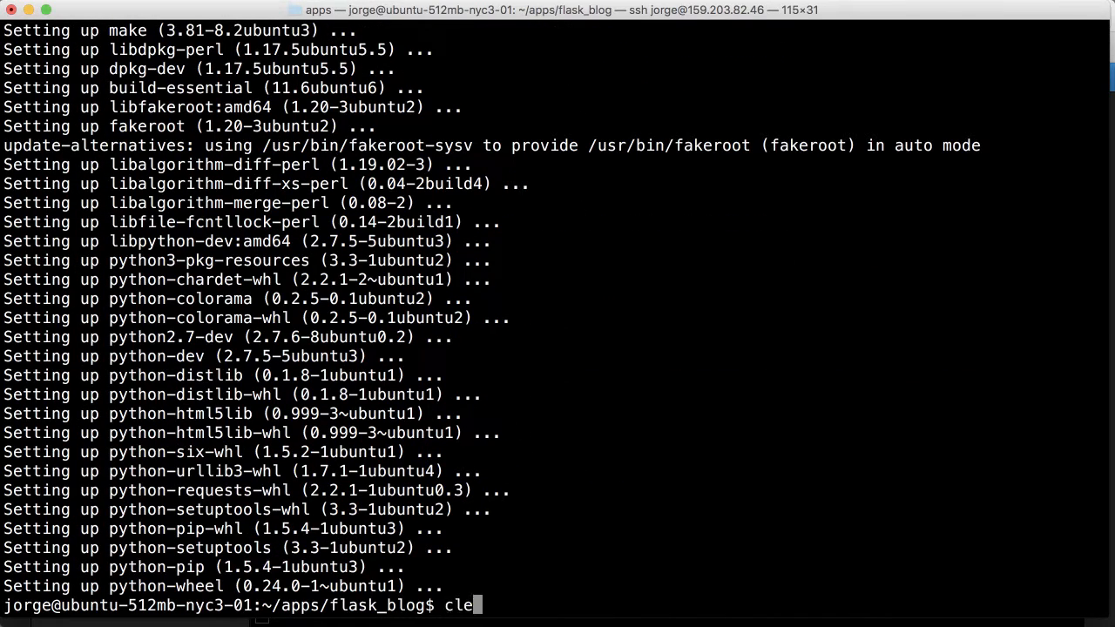
Step: Clear the screen, list the flask_blog folder, and install virtualenv with sudo pip
key("Return")
type("pwd")
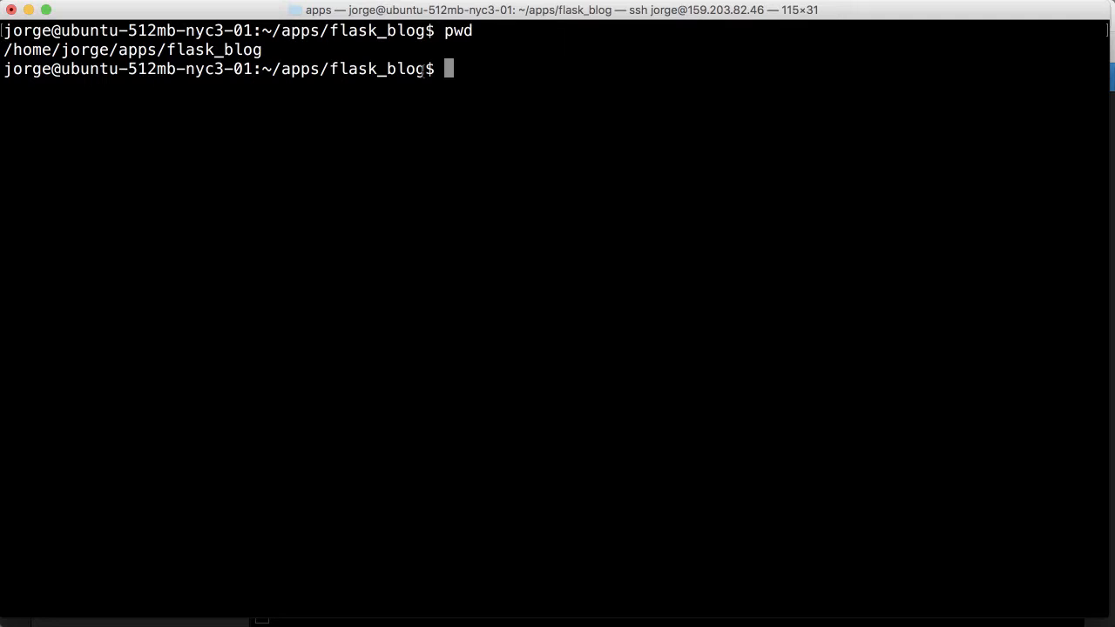
key("Return")
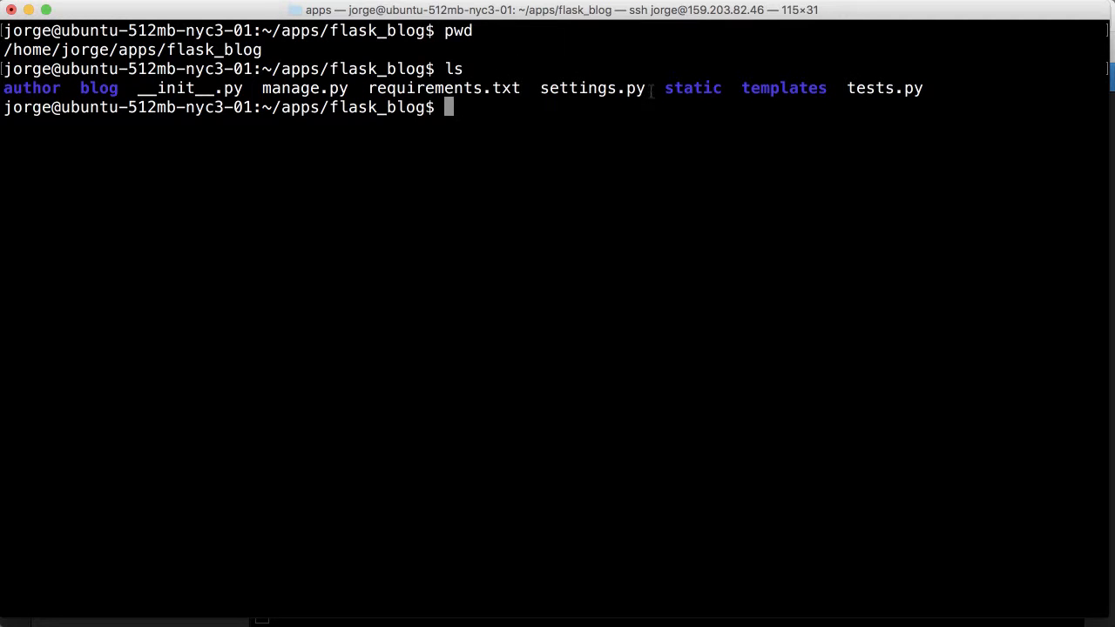
mouse_move(674, 172)
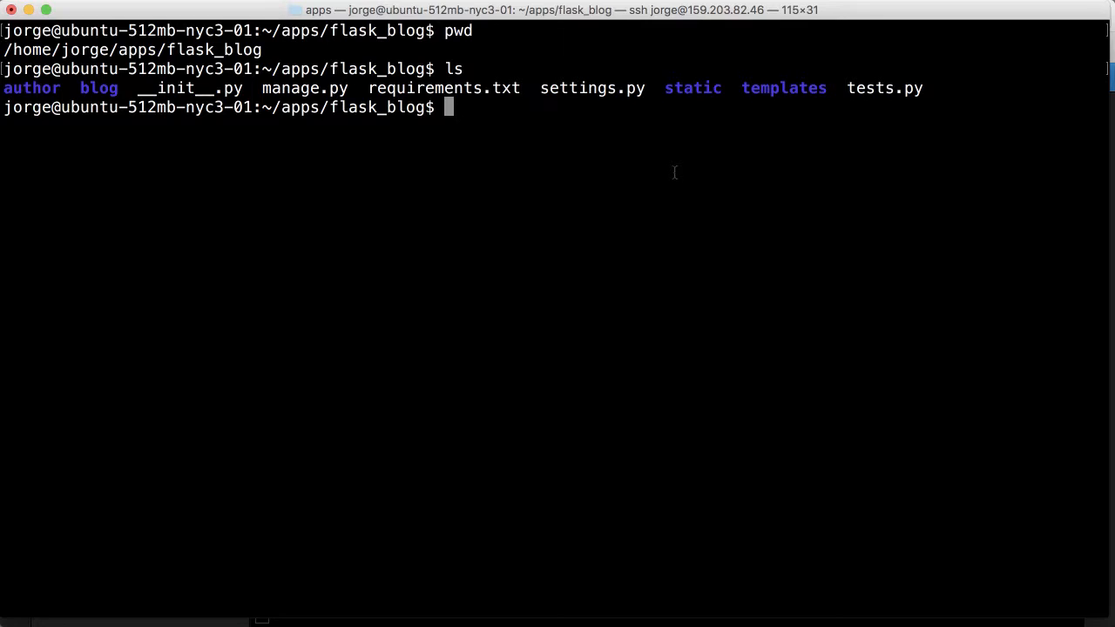
type("sudo")
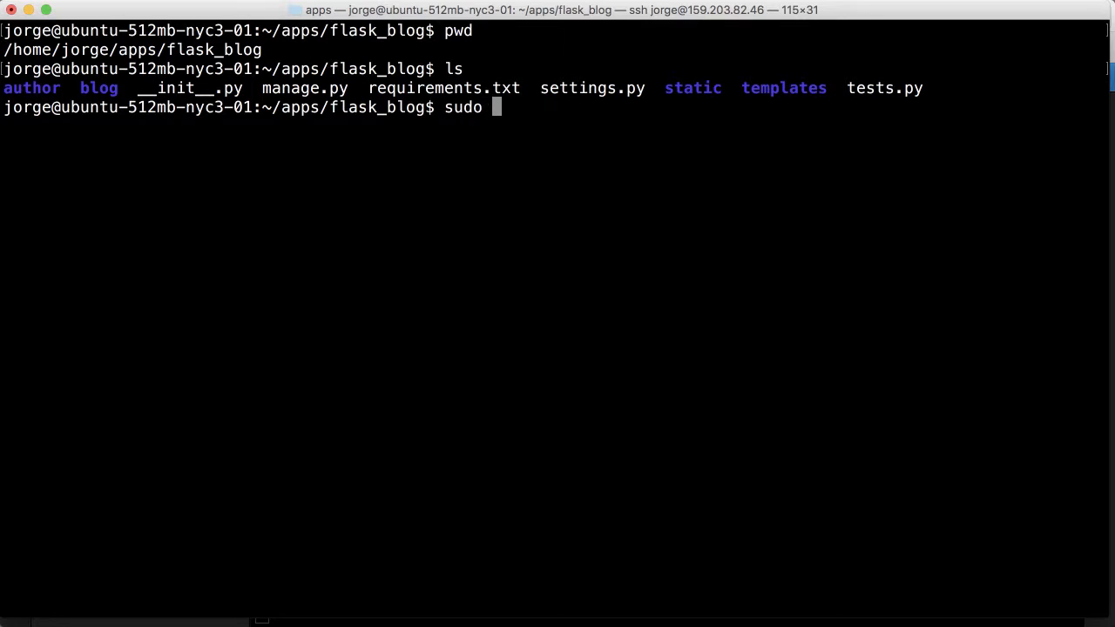
type("pip")
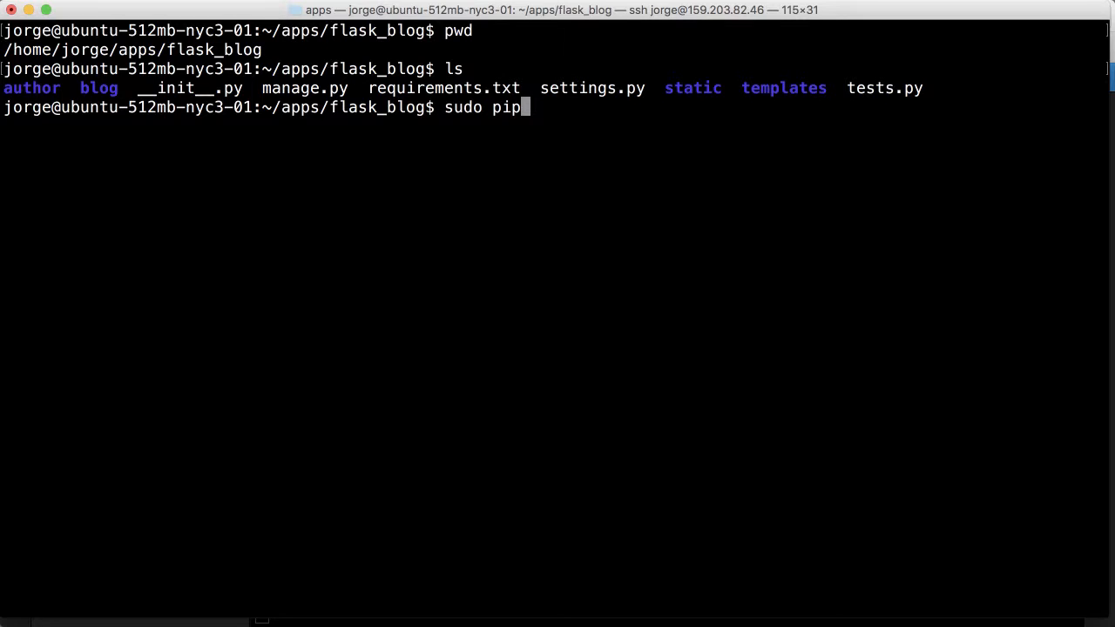
type("insta")
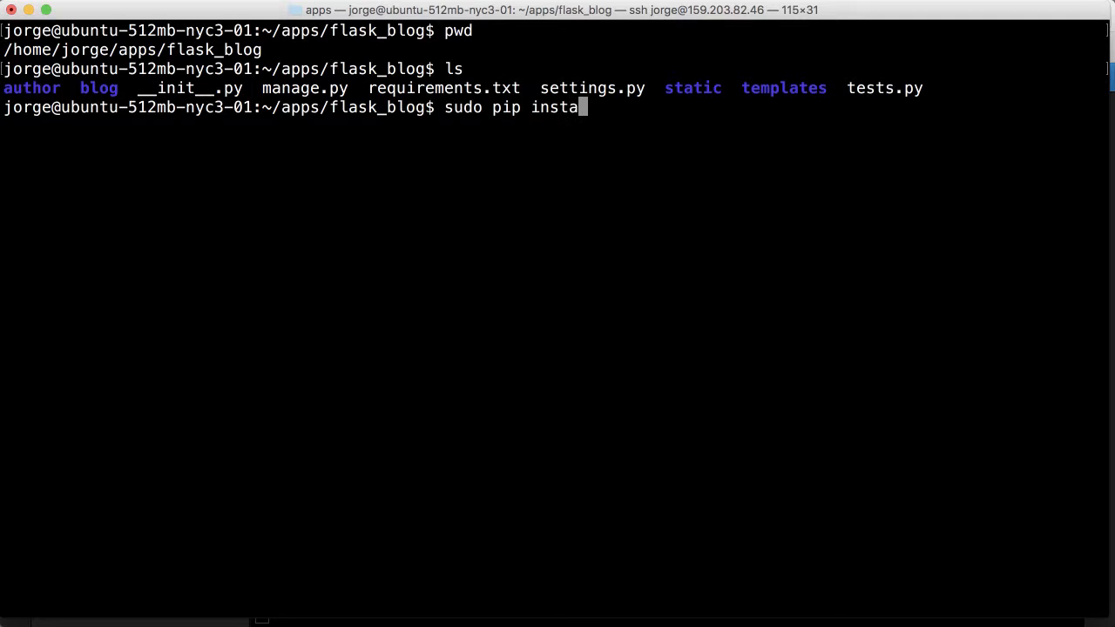
type("ll")
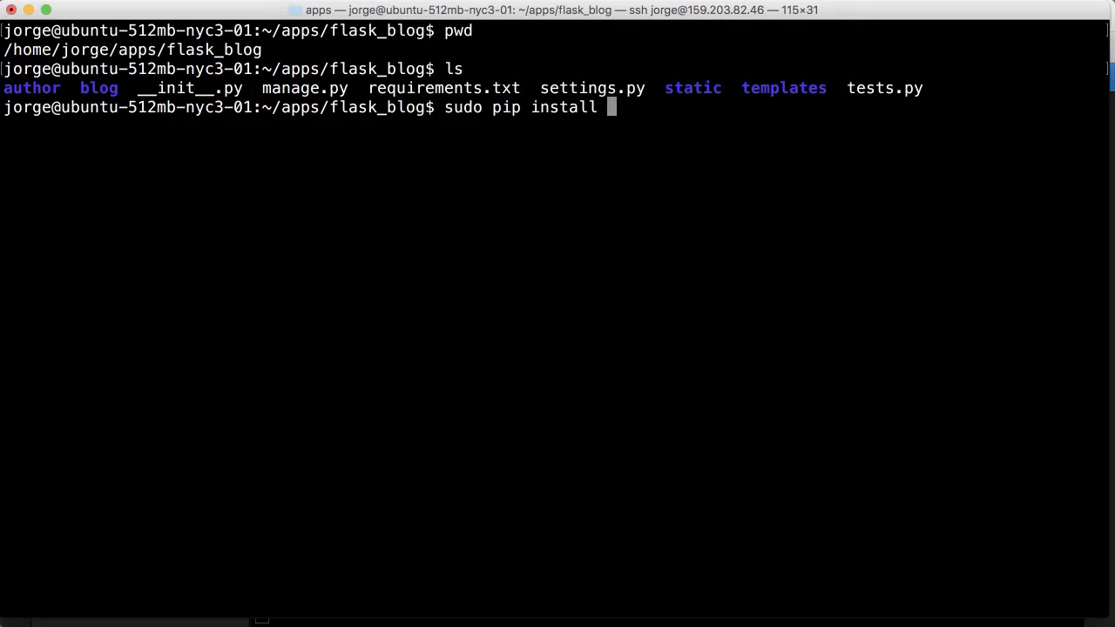
type("virt")
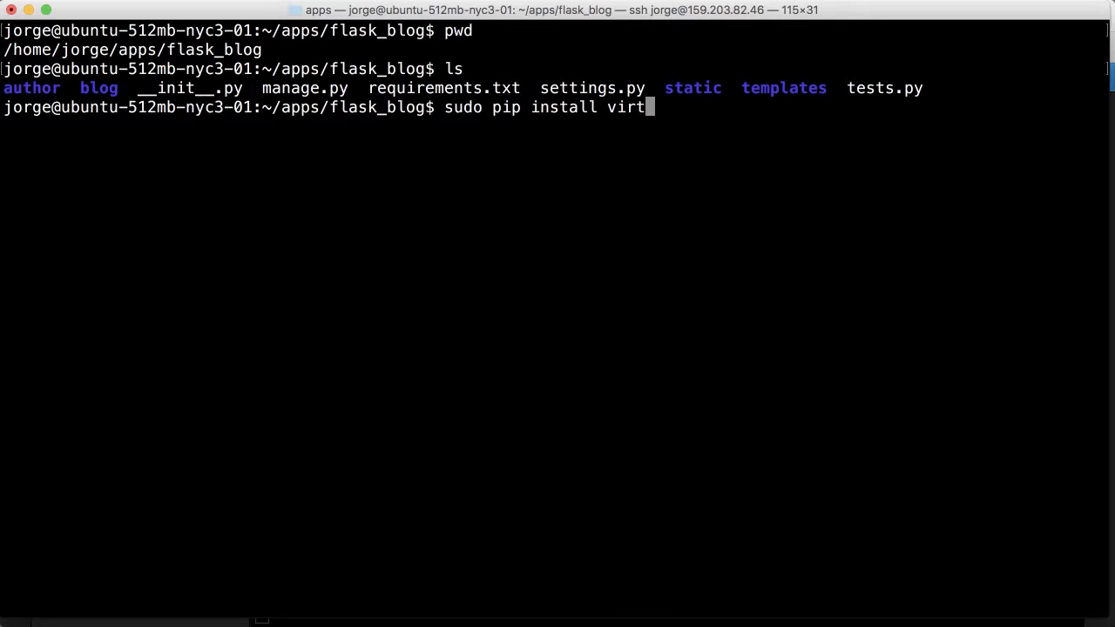
type("ualenv")
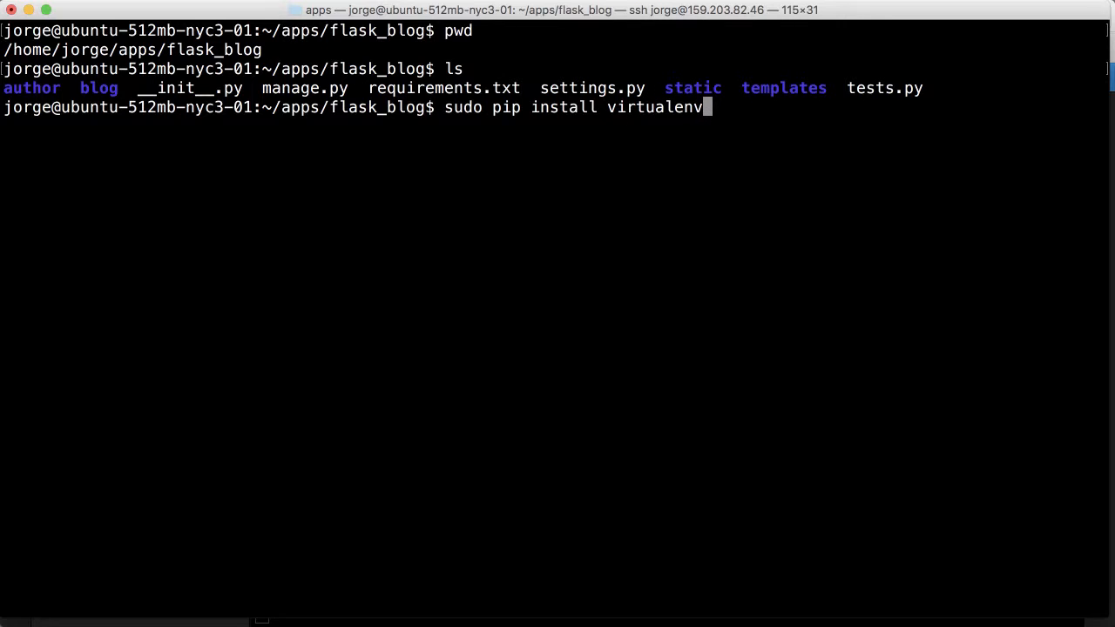
key("Return")
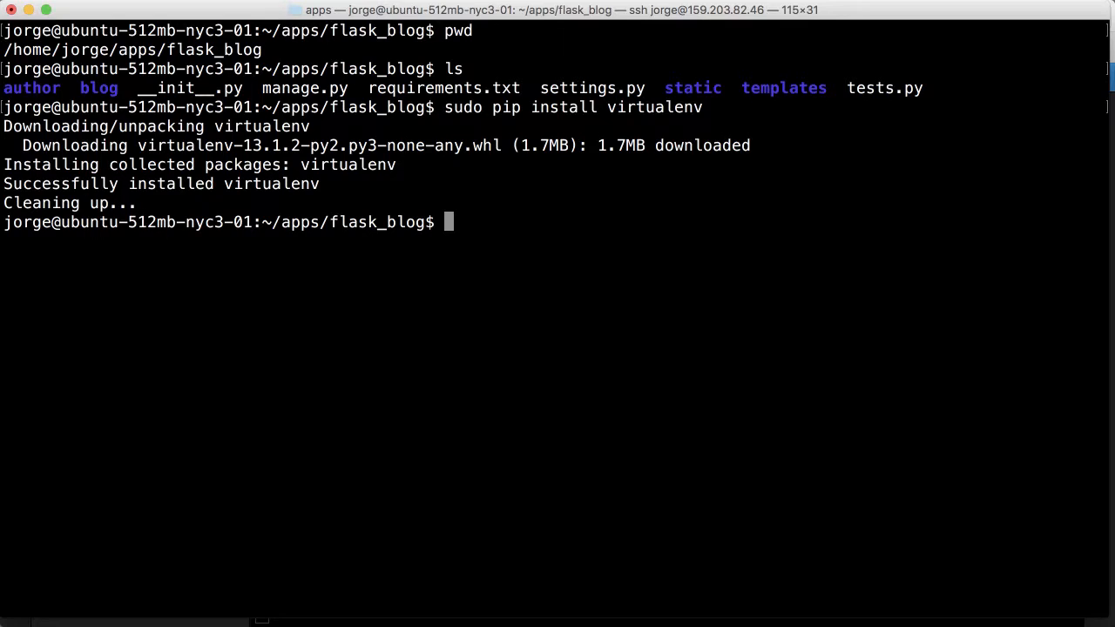
mouse_move(560, 393)
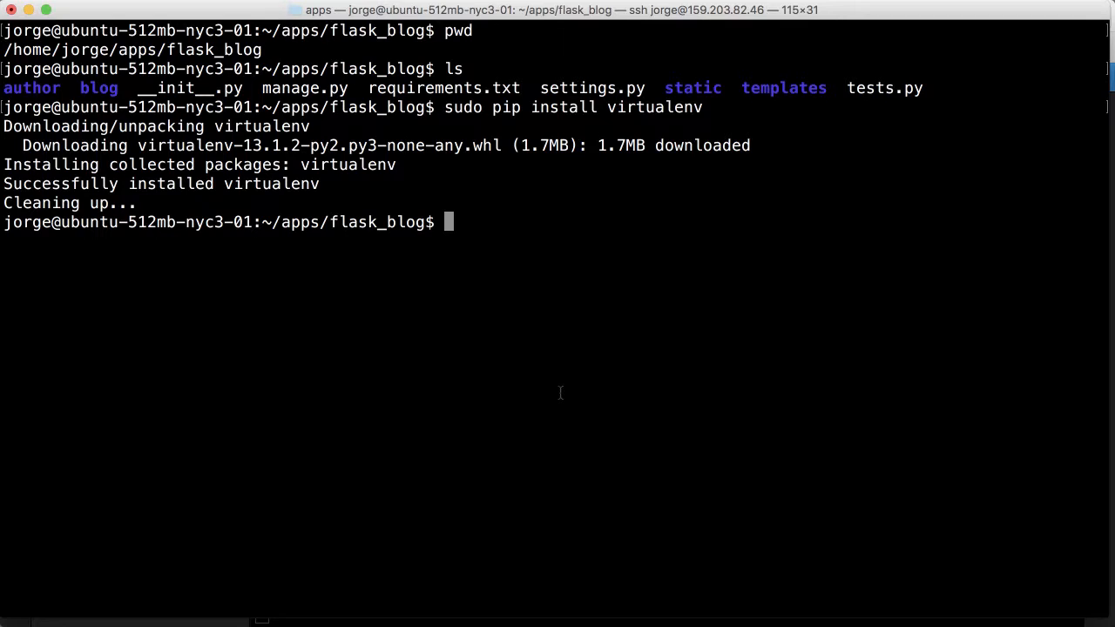
Step: Create a Python 3 virtualenv named 'venv' and list the folder to confirm it
type("virtu")
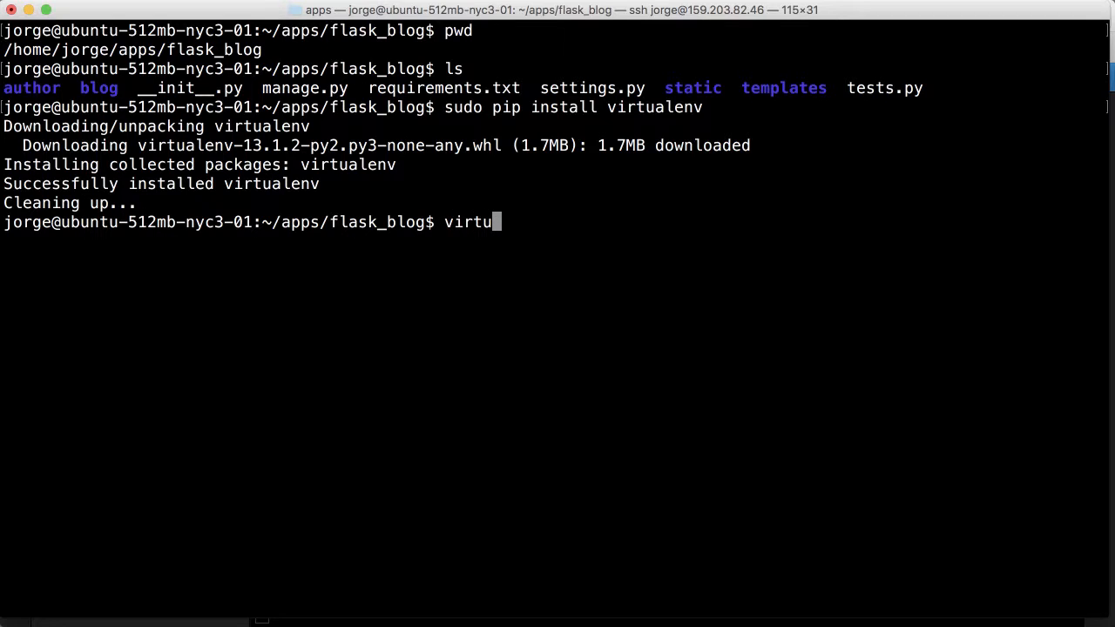
type("a")
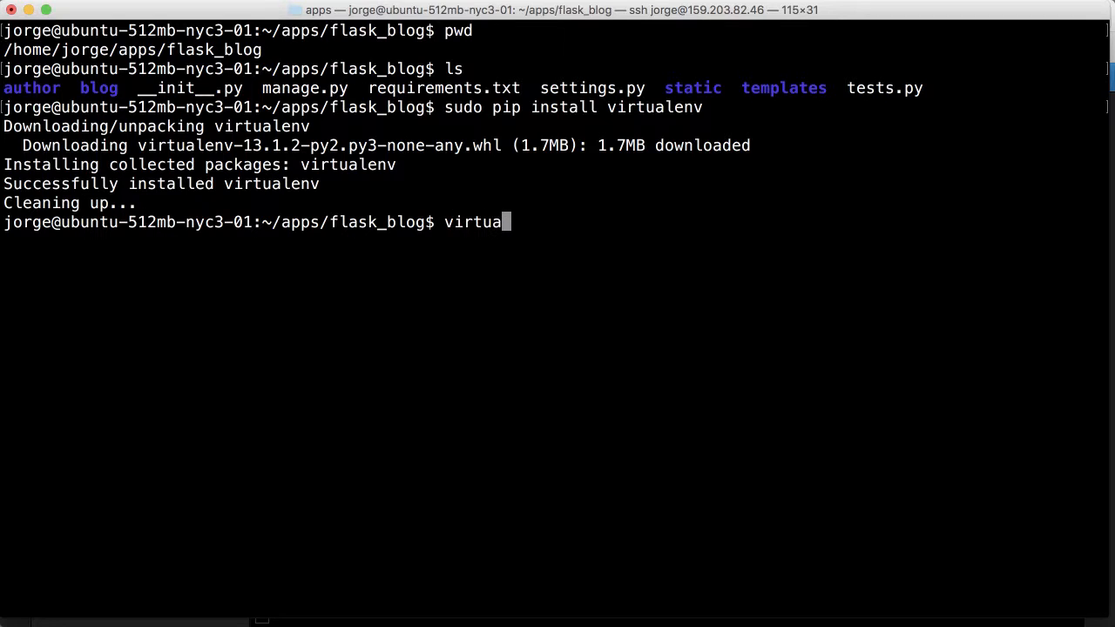
type("lenv -")
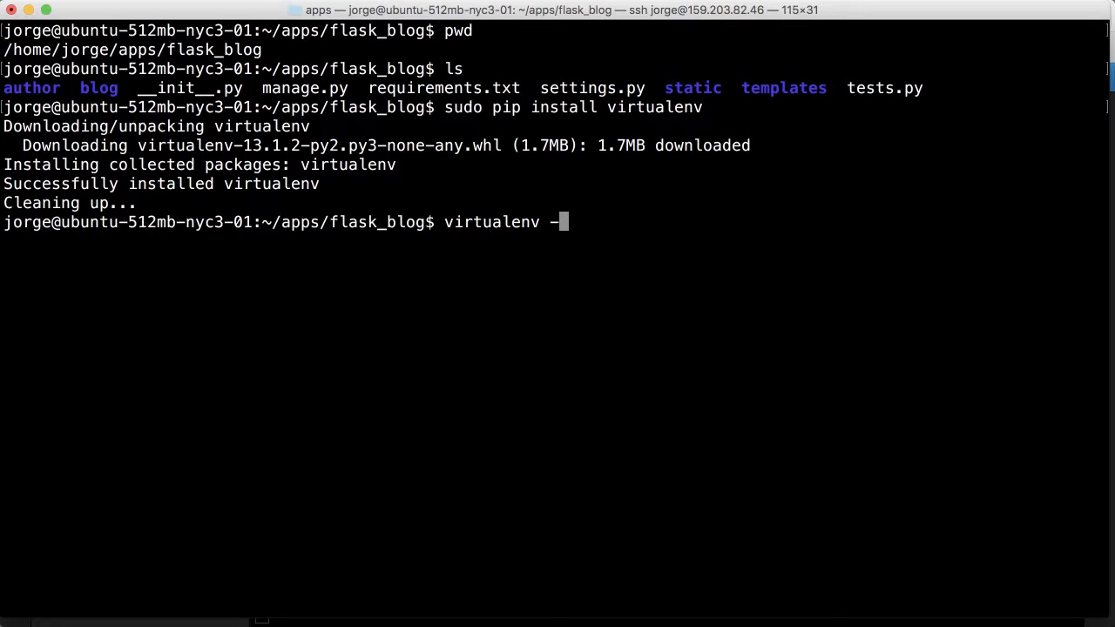
type("p pytho")
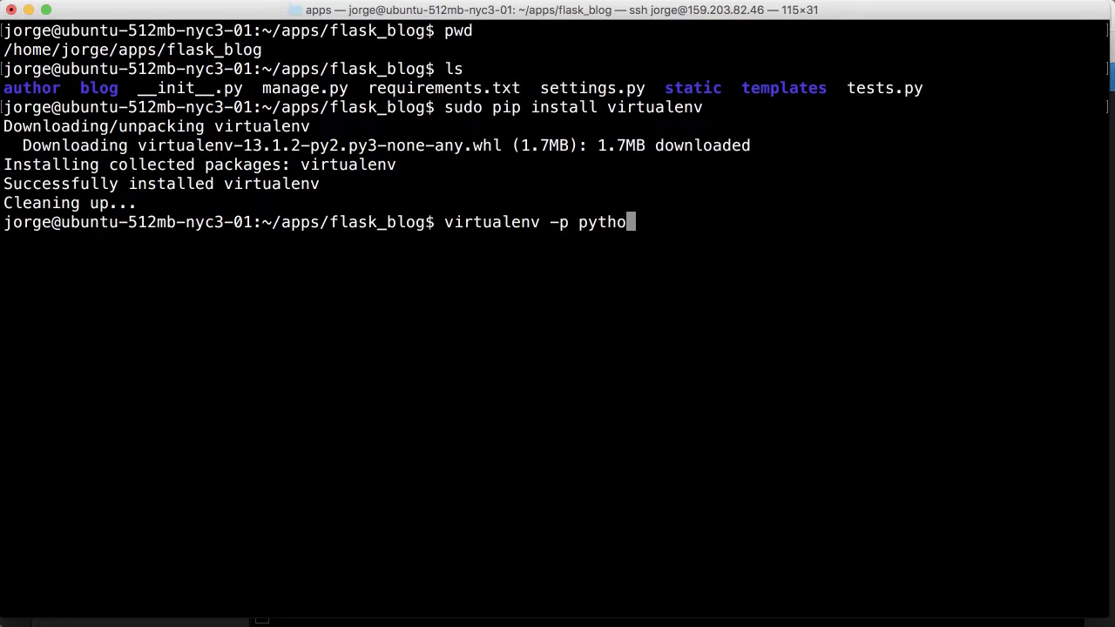
type("n3")
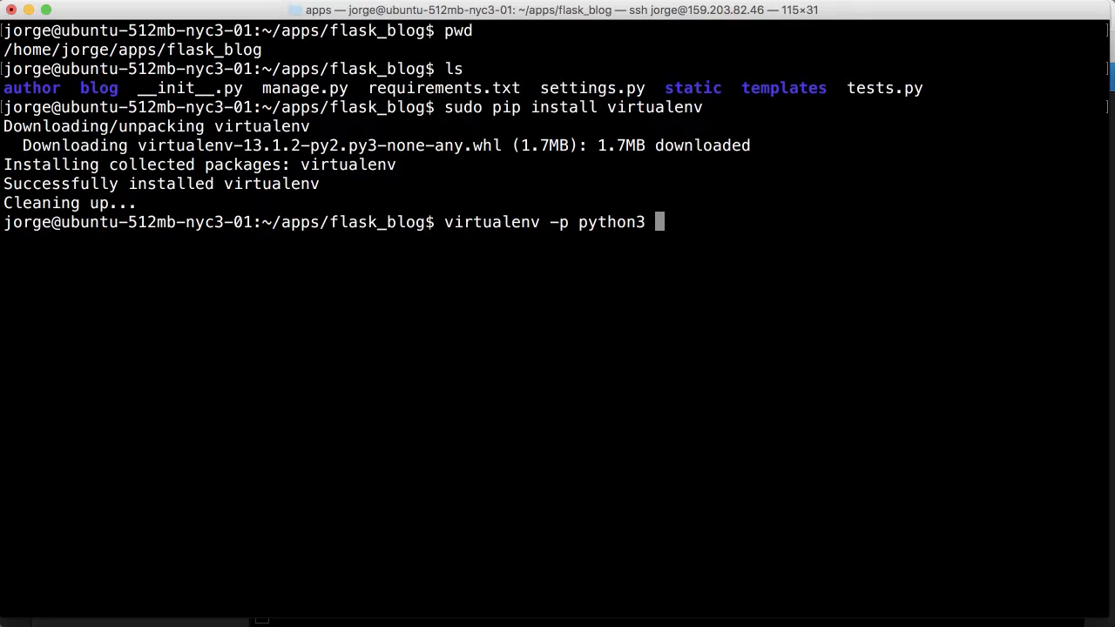
type("ven")
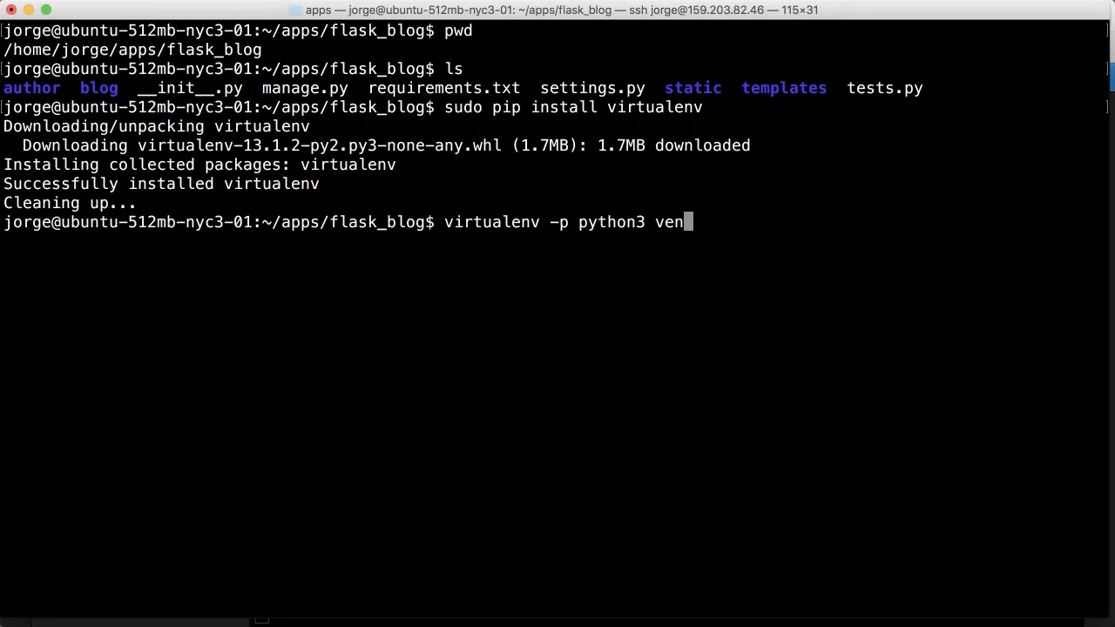
key("Return")
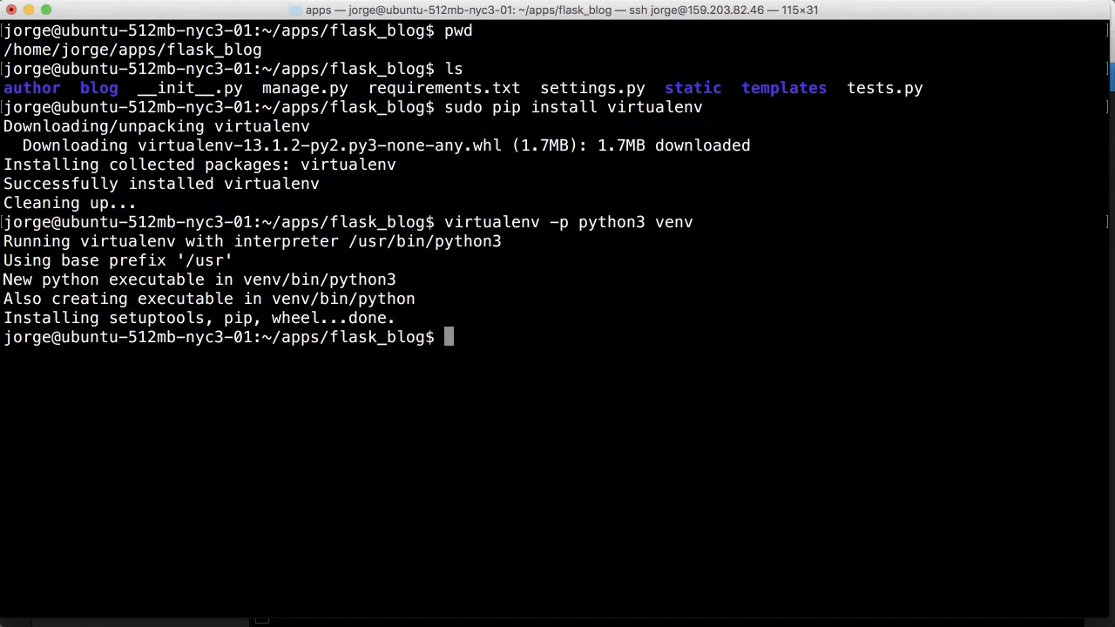
type("ls")
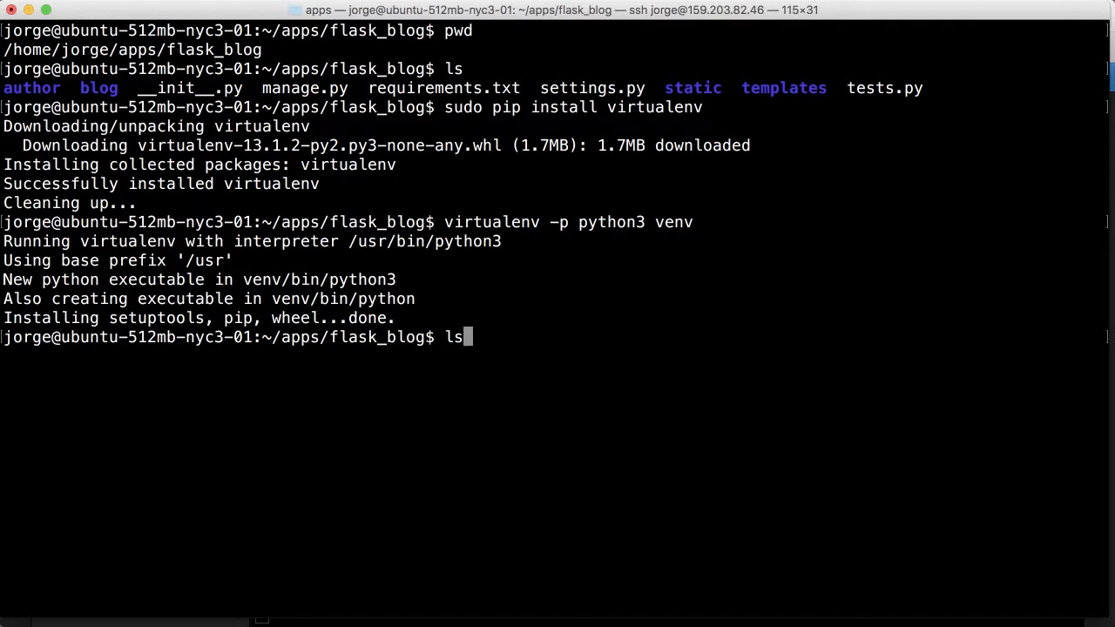
key("Return")
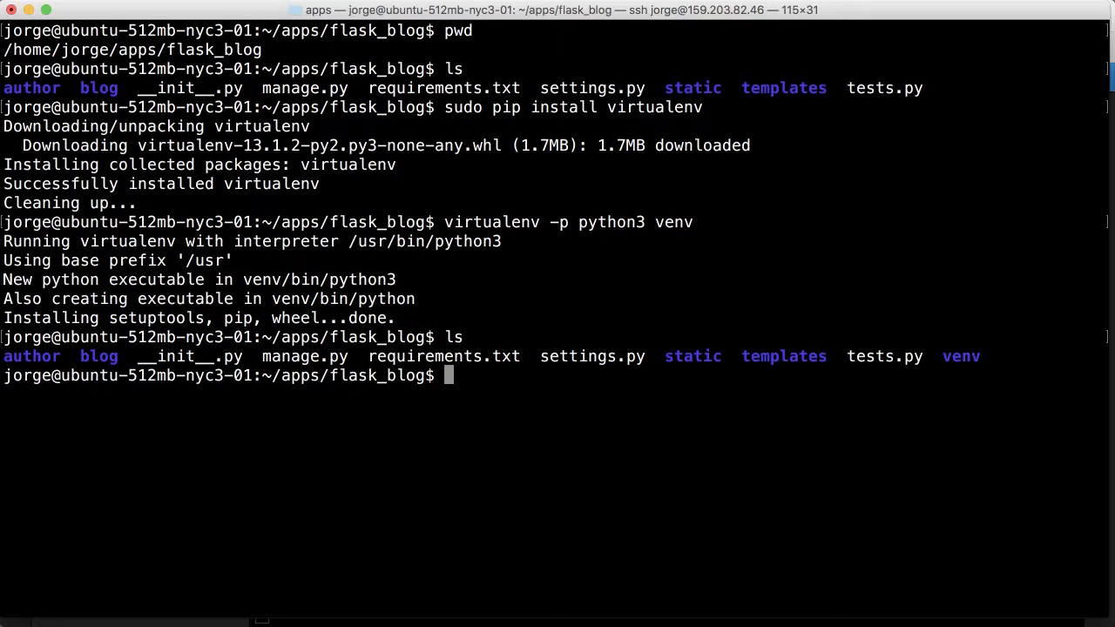
Step: Activate venv and verify python is the venv interpreter, version 3.4.3
type("source ve")
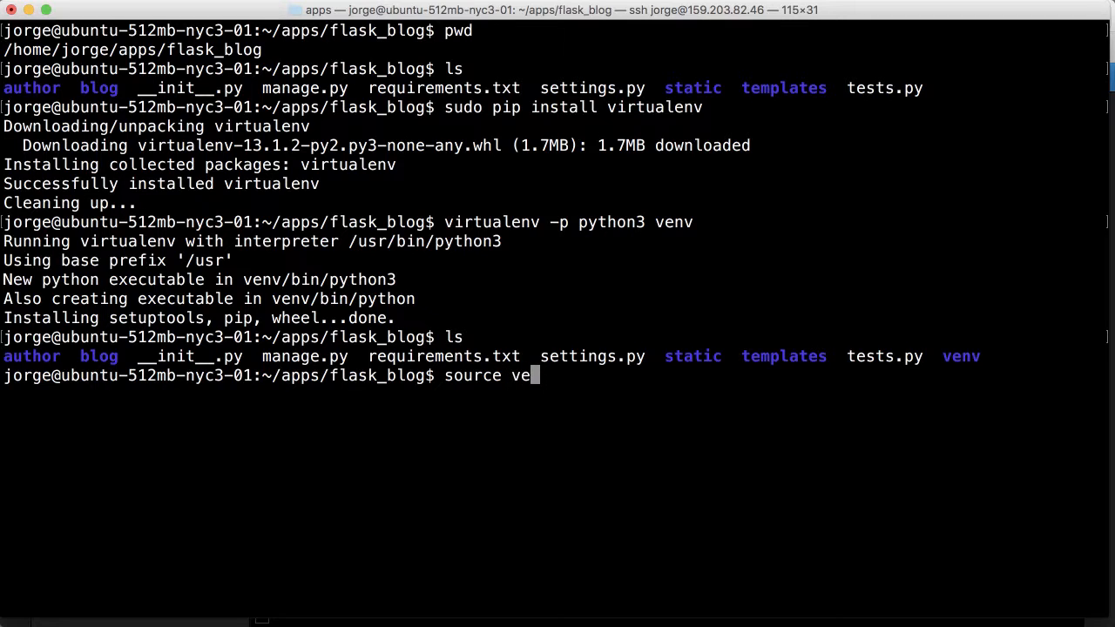
type("nv/bin/activate")
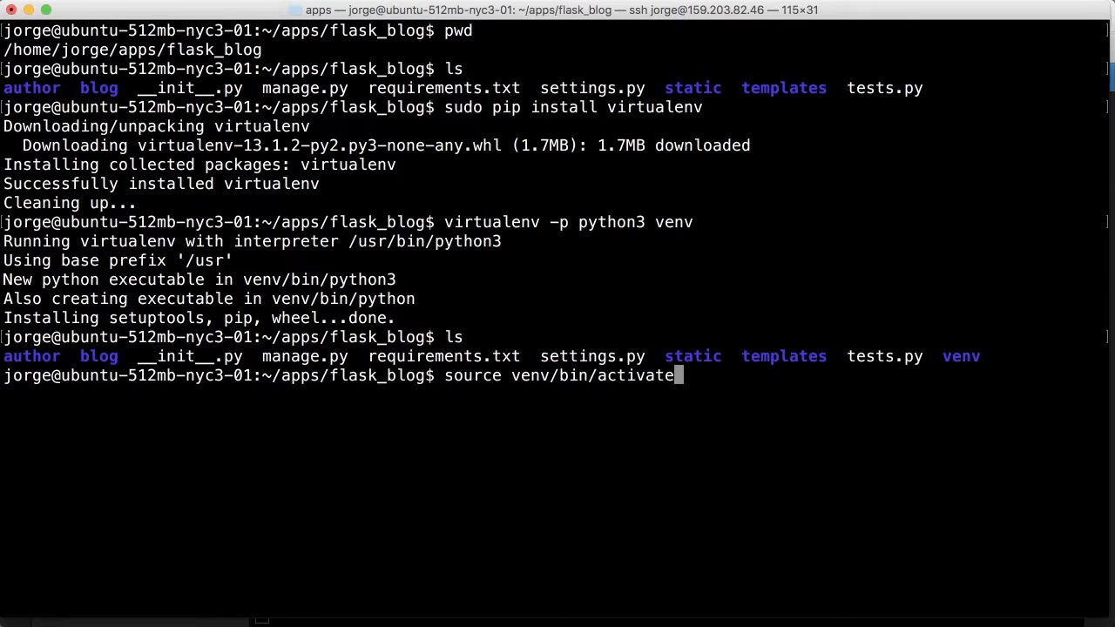
key("Return")
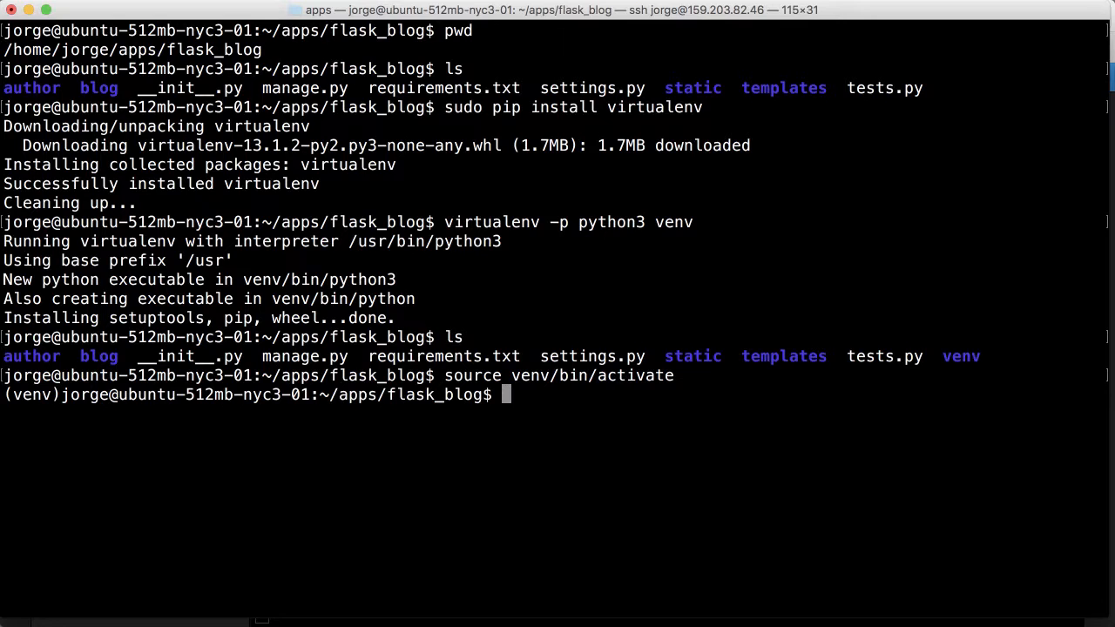
type("which p")
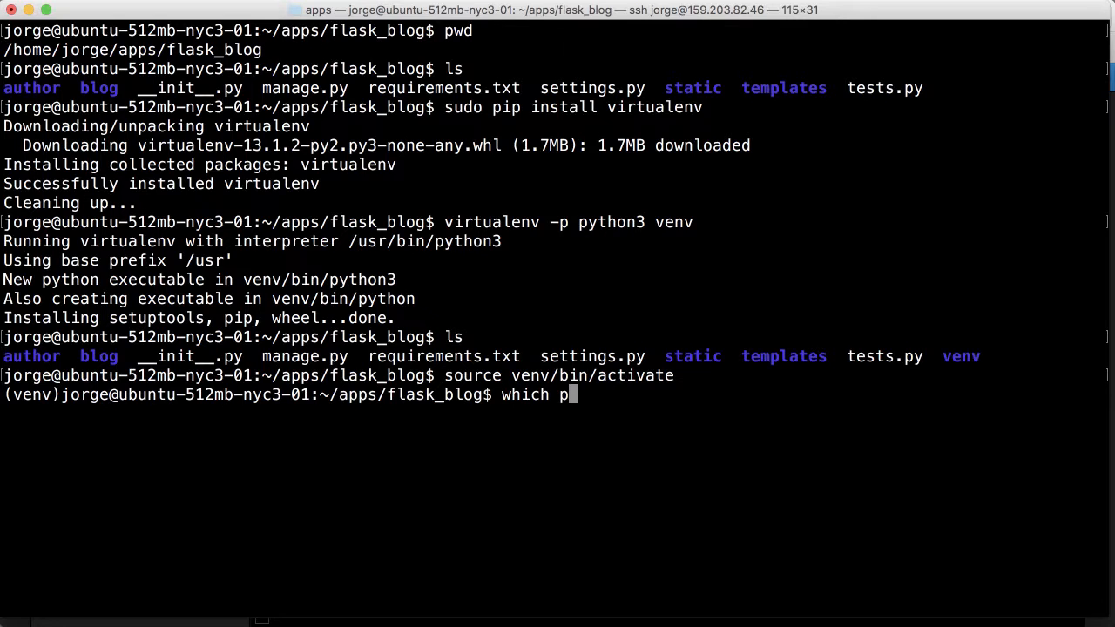
type("ython")
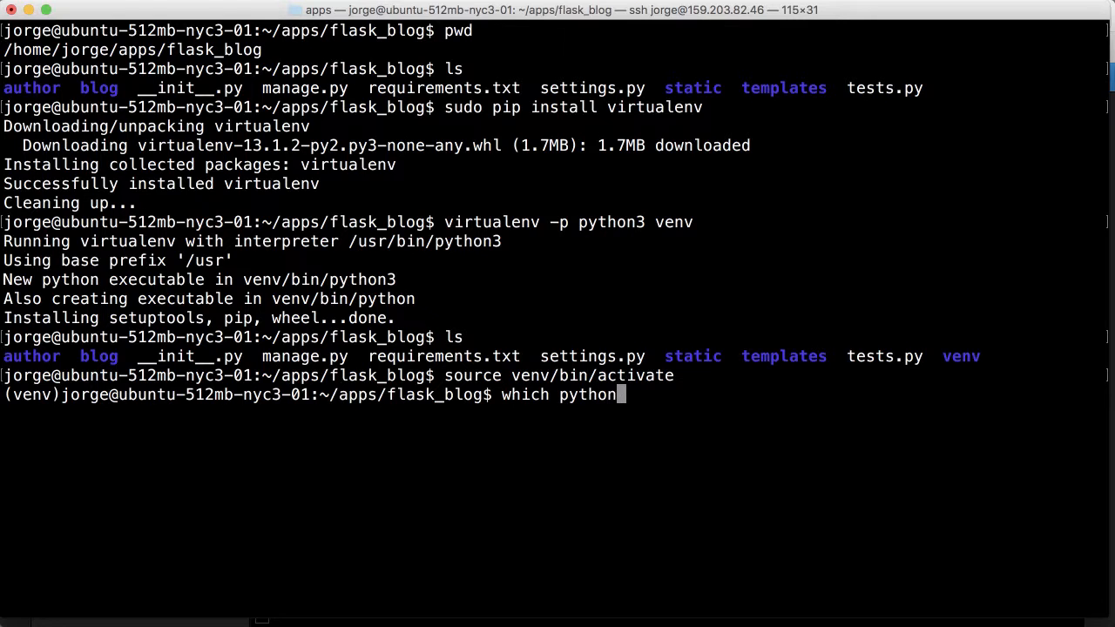
key("Return")
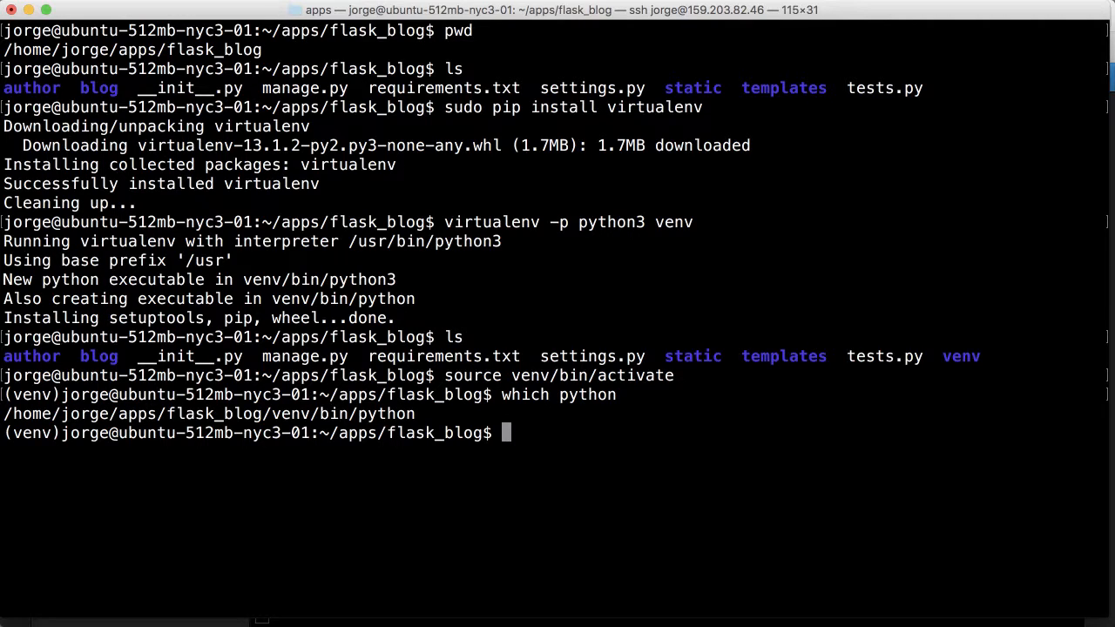
type("python")
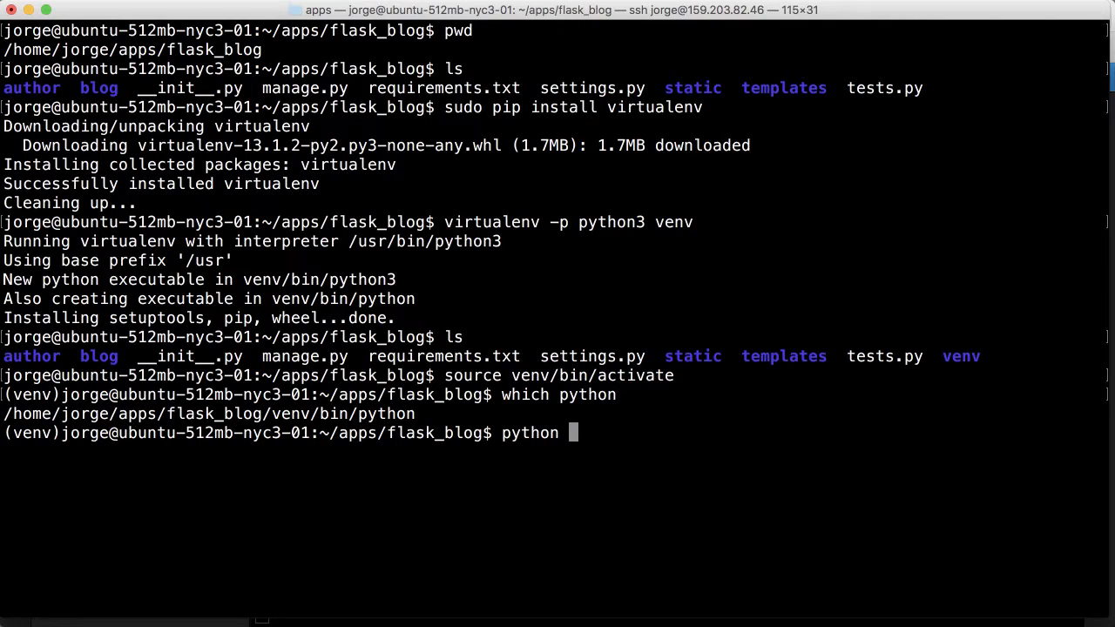
type("-V")
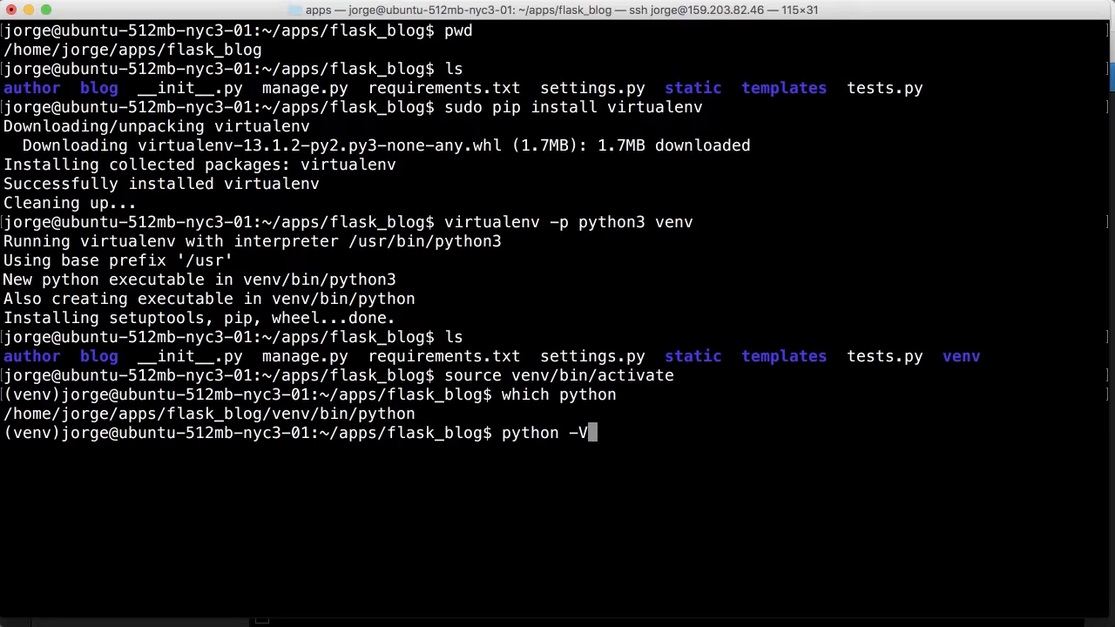
key("Return")
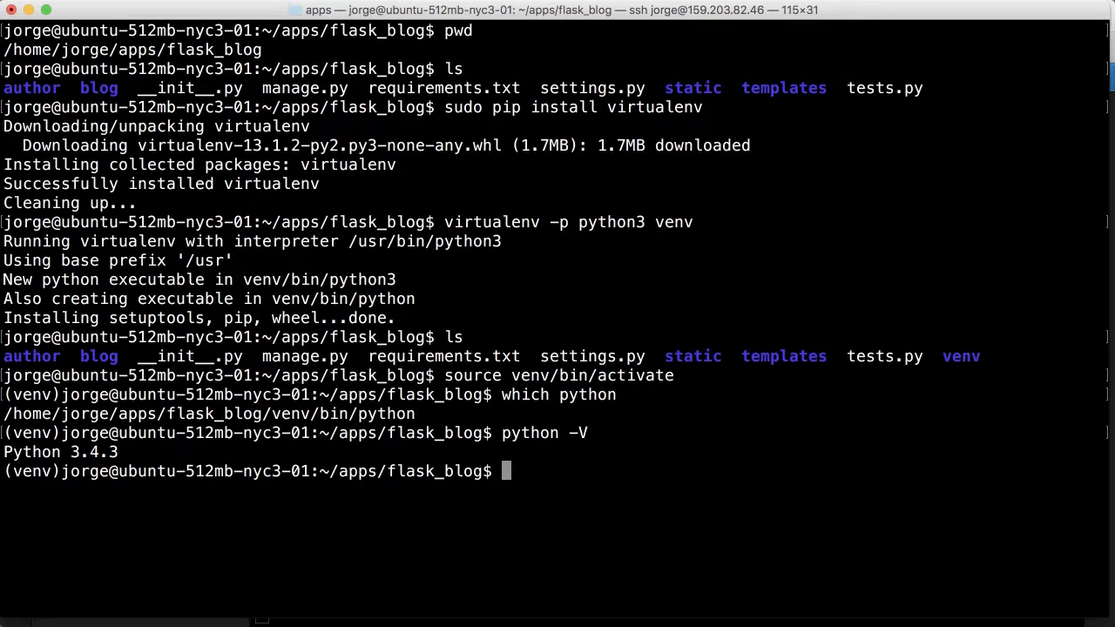
Step: Print requirements.txt to review the Flask packages the blog needs
type("cat requirements.txt")
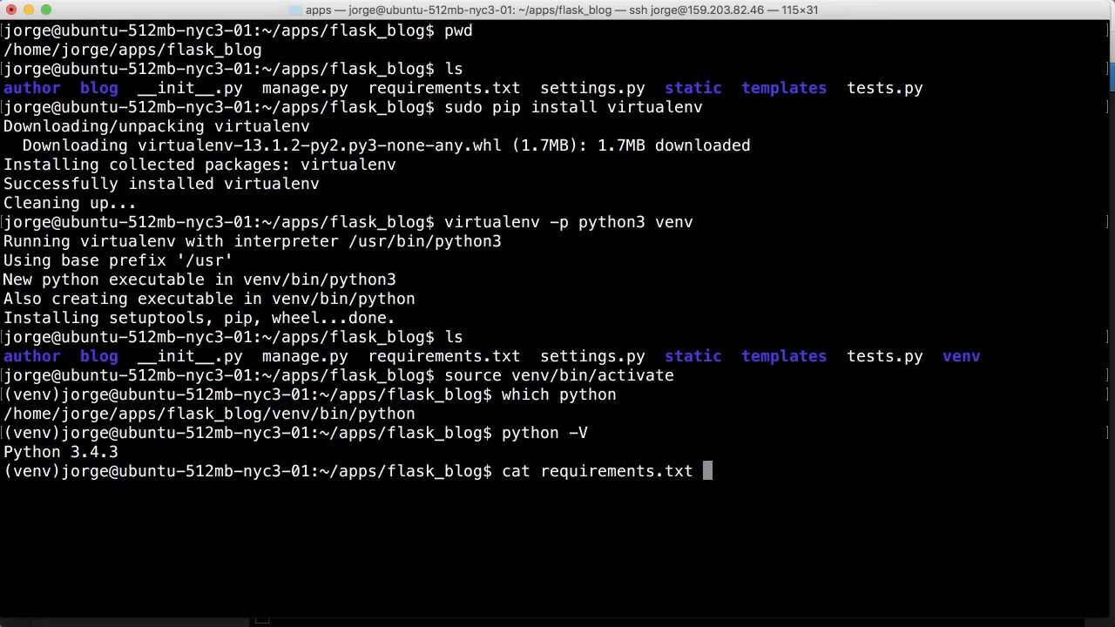
key("Return")
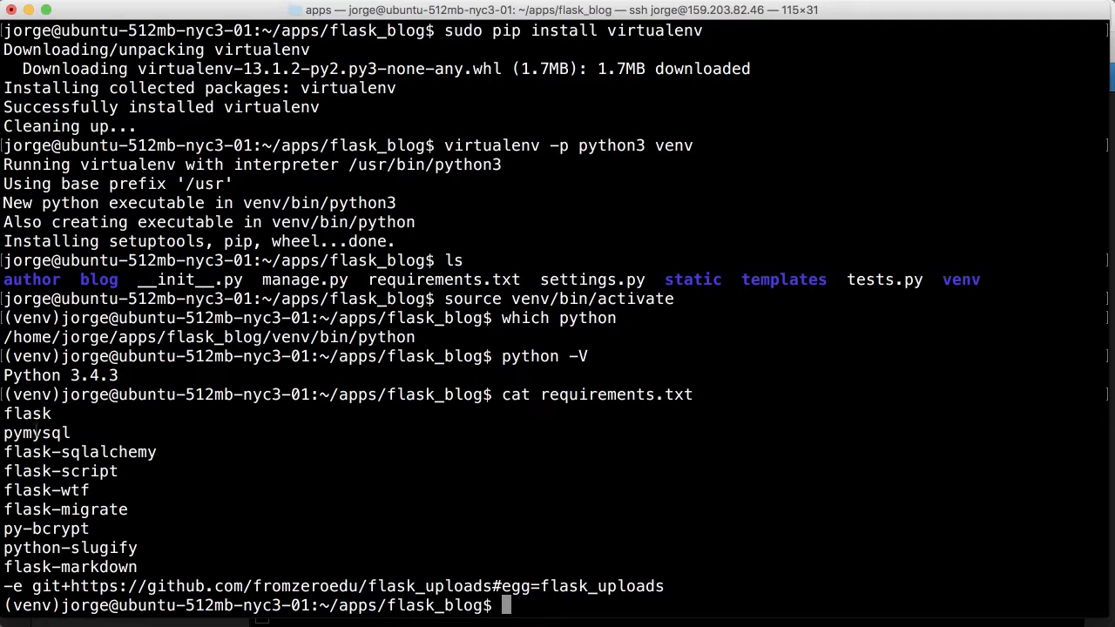
mouse_move(158, 489)
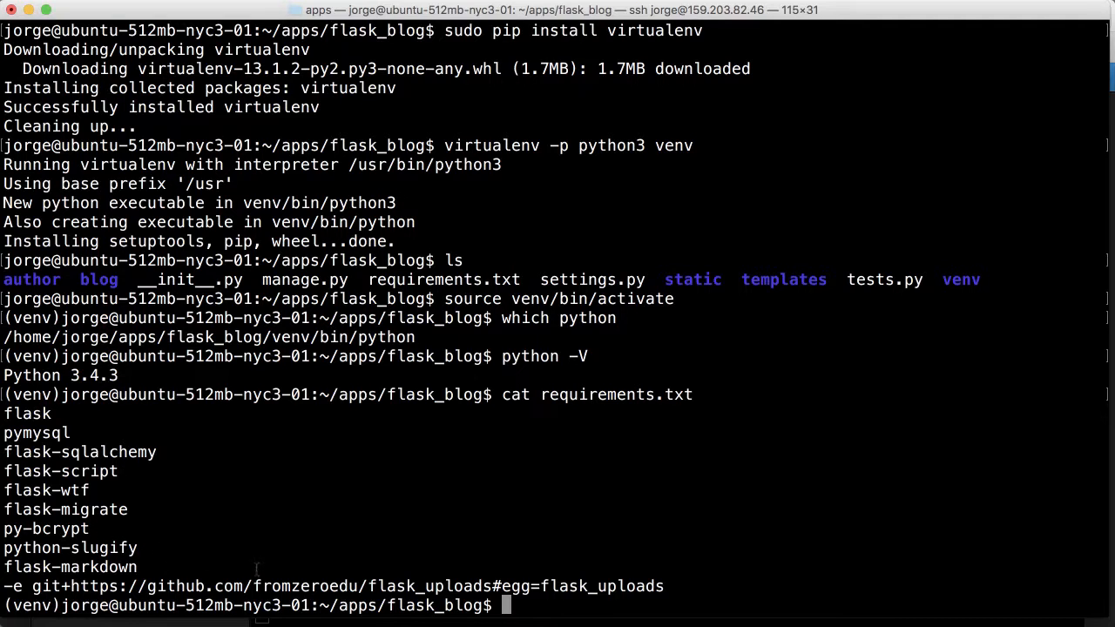
mouse_move(661, 459)
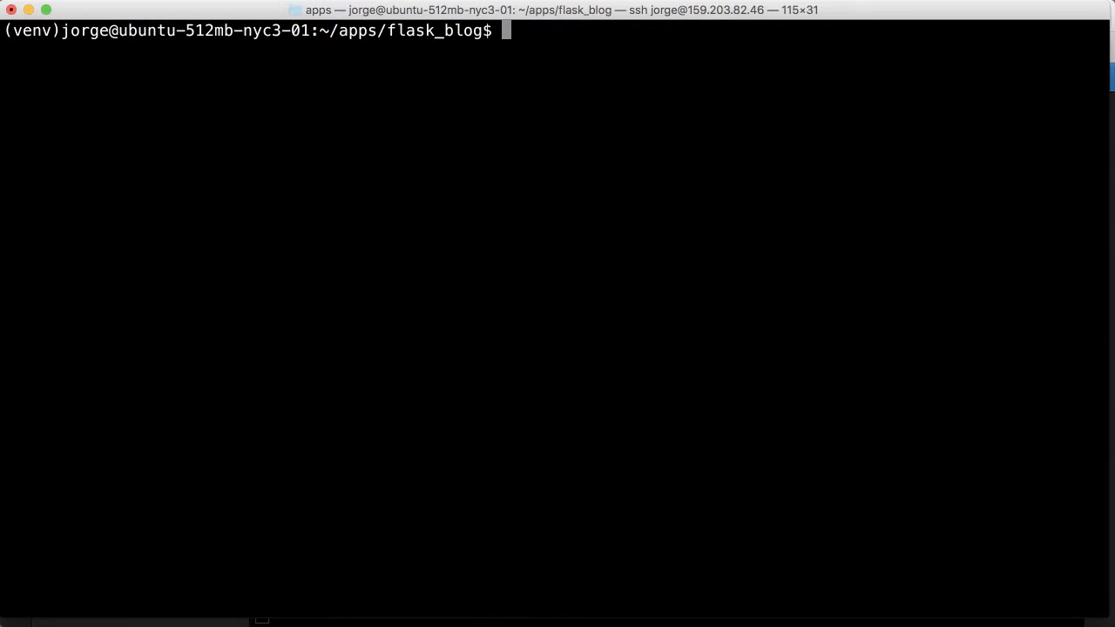
type("pip inst")
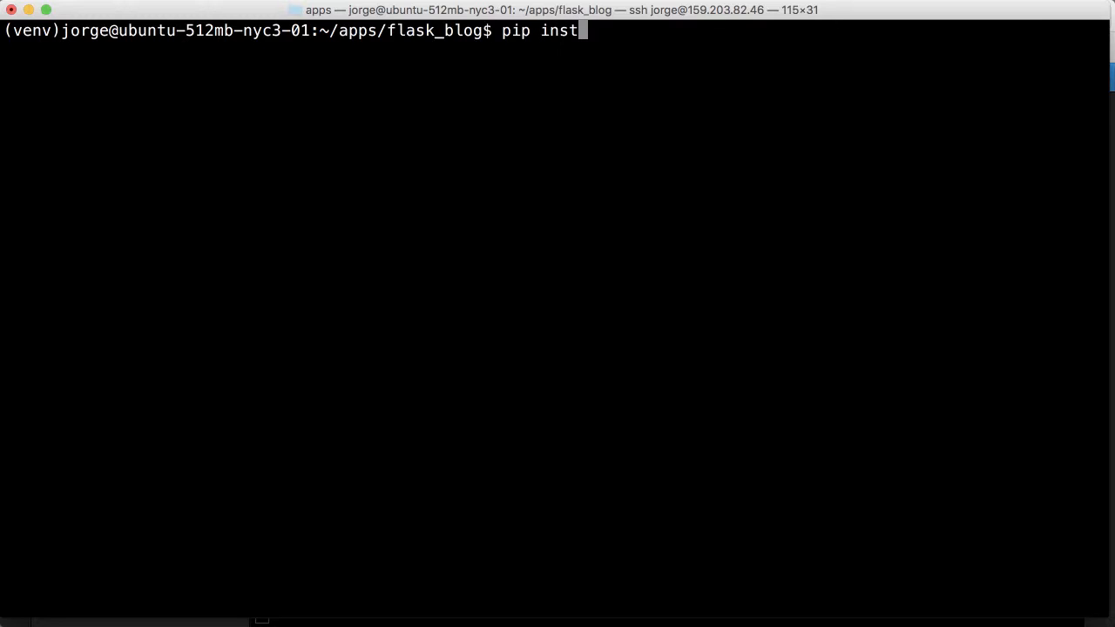
Step: Run pip install -r requirements.txt, which fails on flask-uploads because git is missing
type("all -r re")
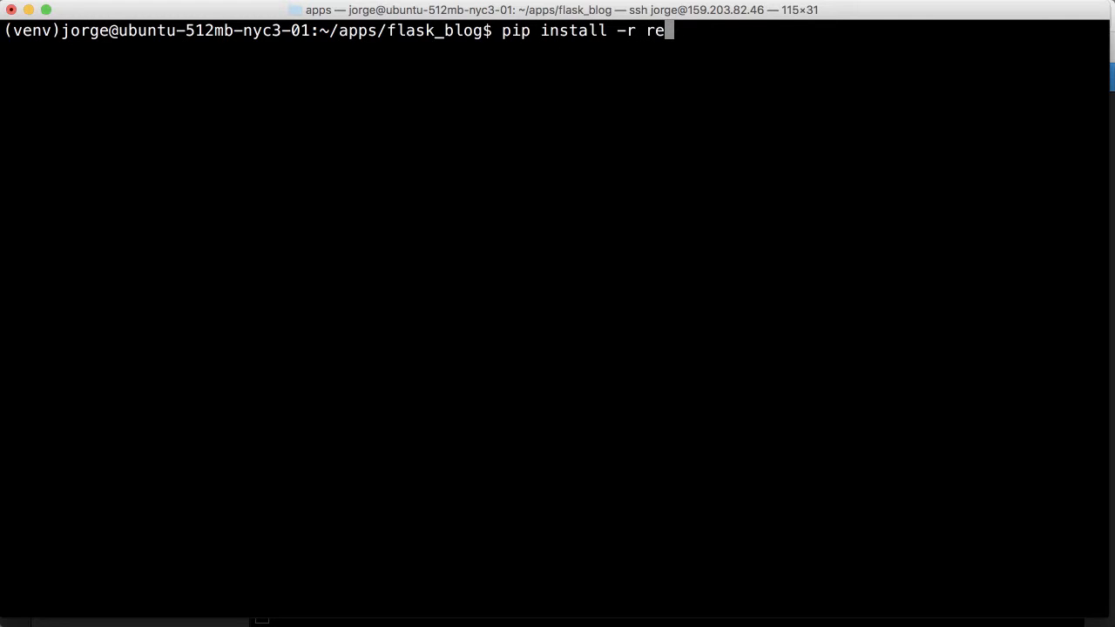
key("Return")
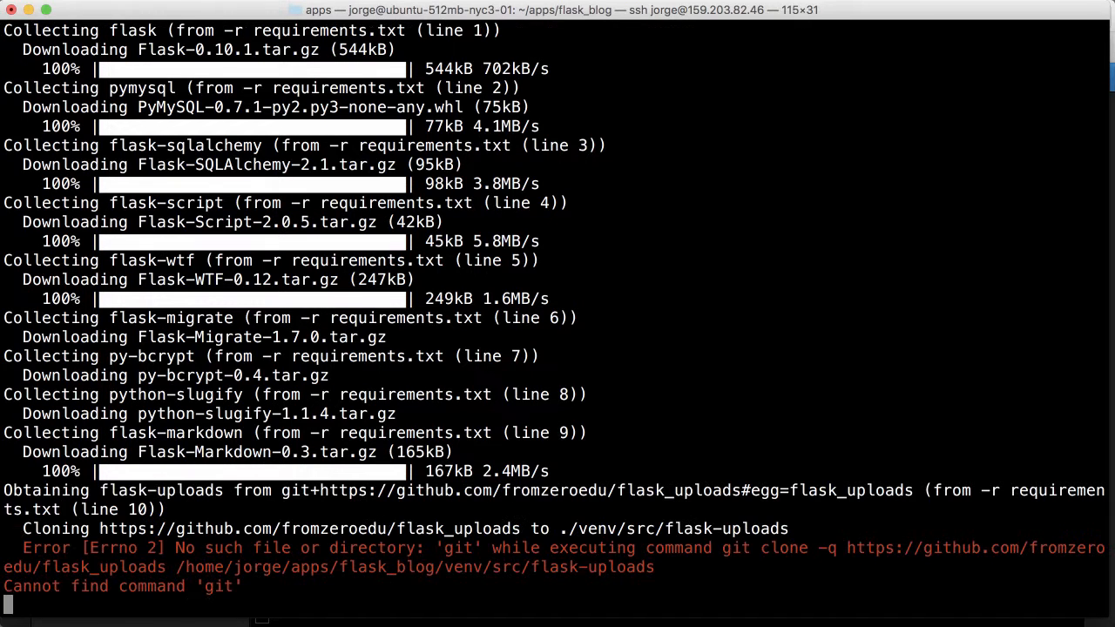
key("Return")
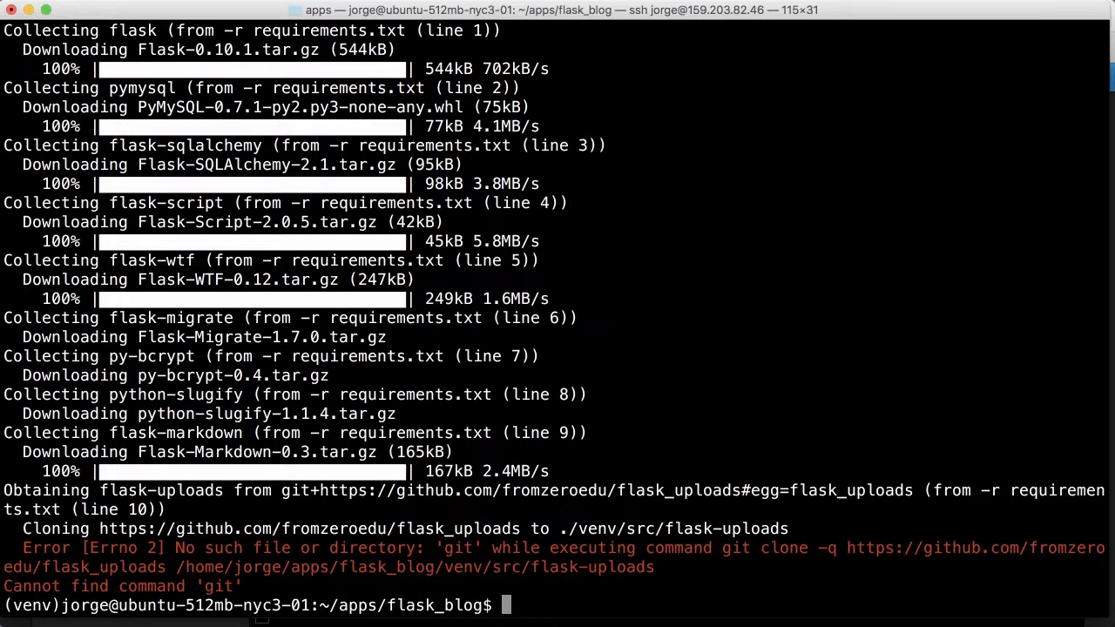
Step: Install git with sudo apt-get, confirming with y, then clear the screen
type("sudo")
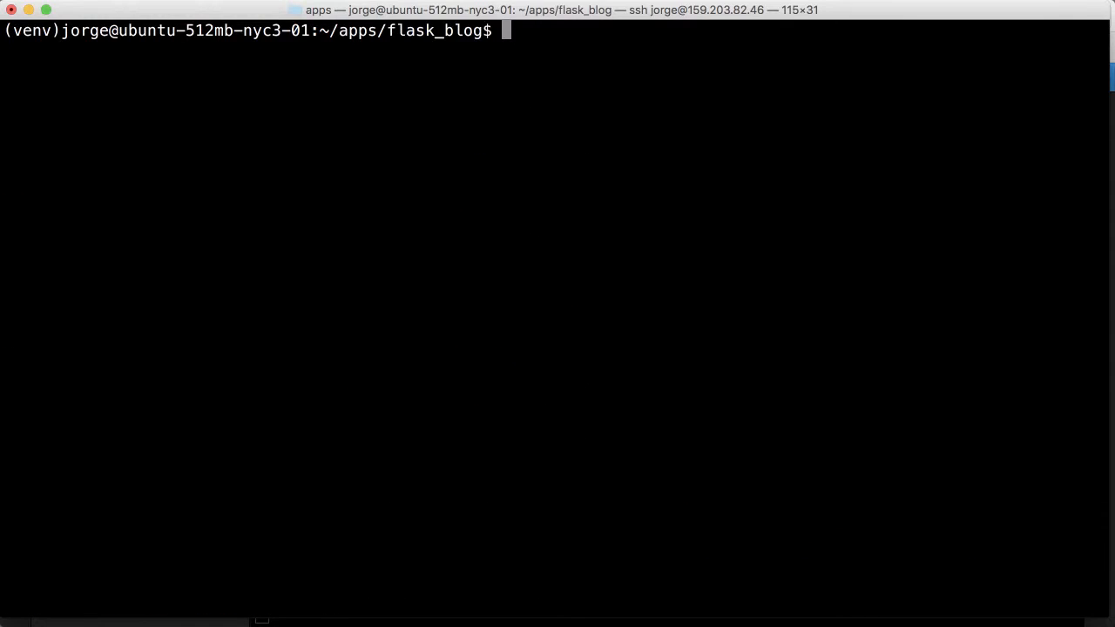
type("sudo apt")
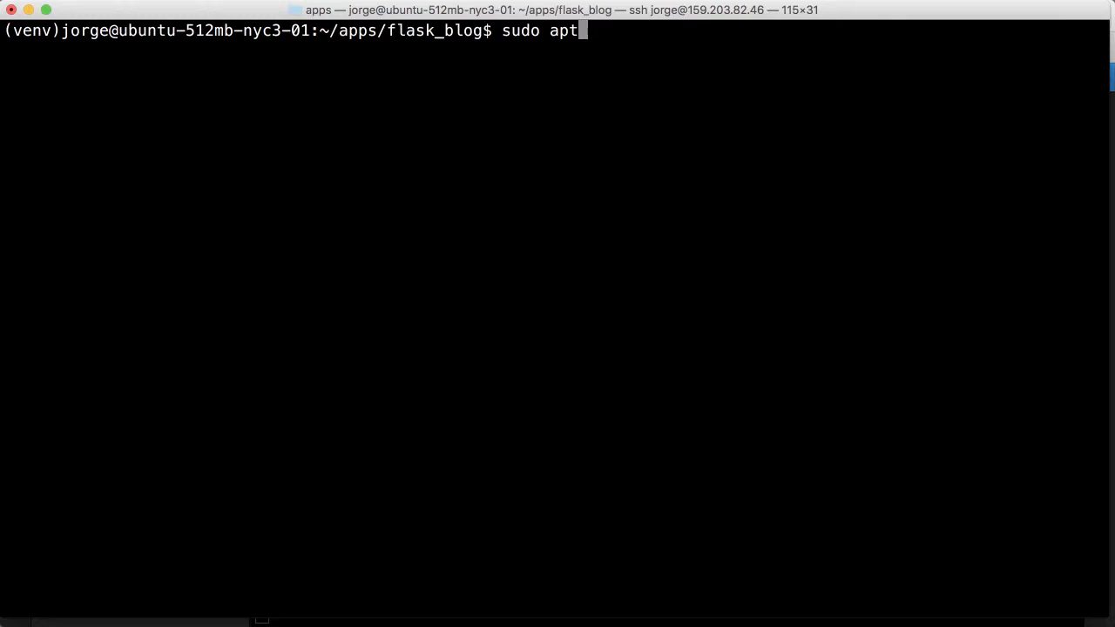
type("-get install gi")
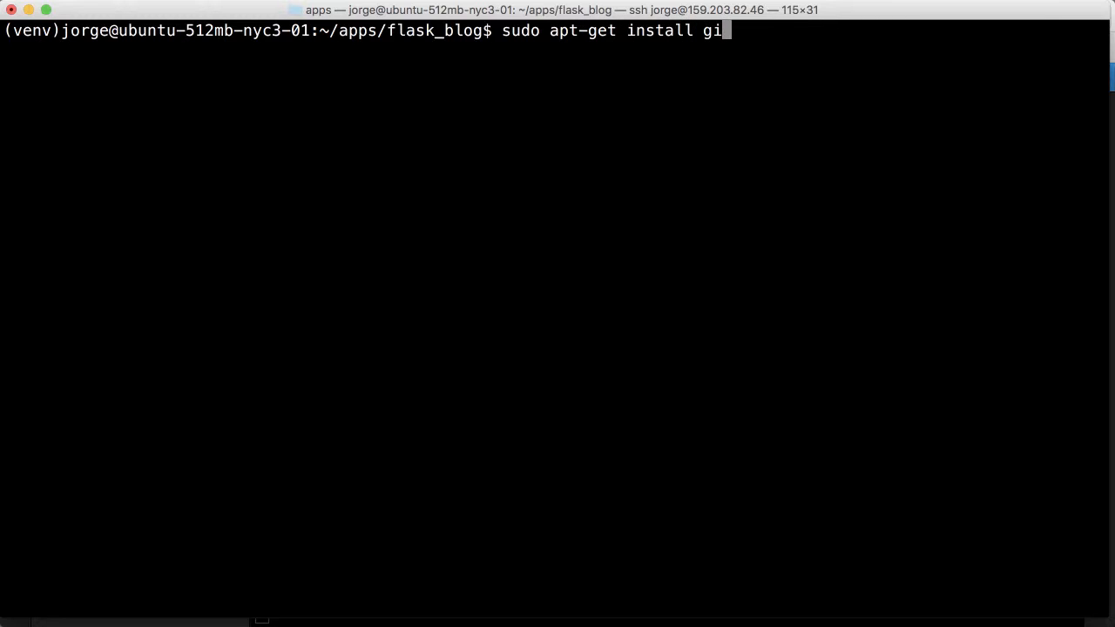
key("Return")
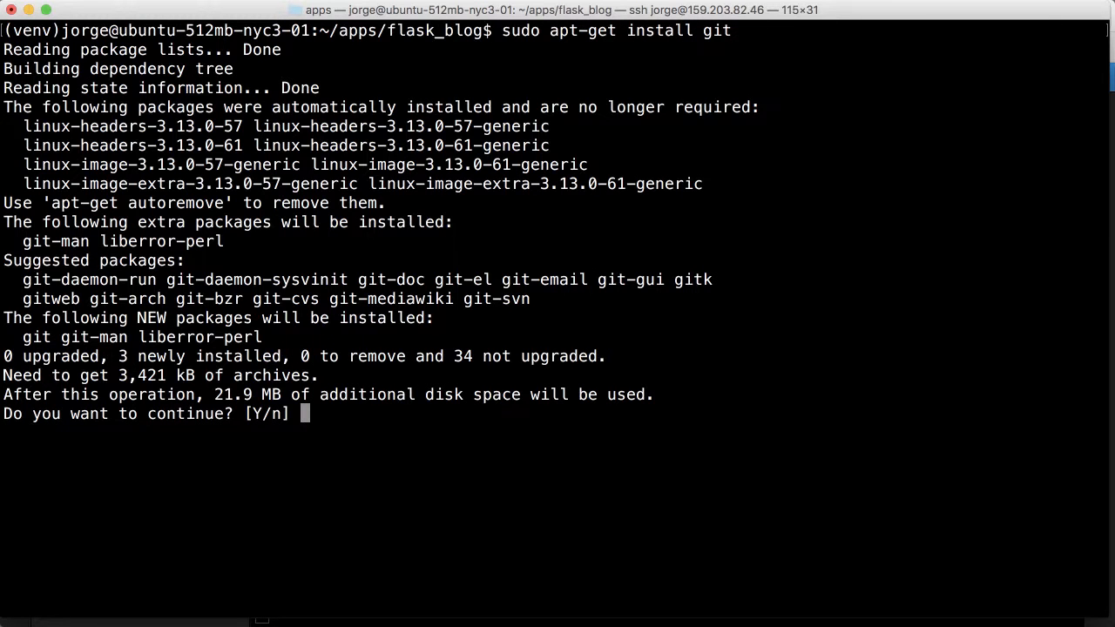
type("y")
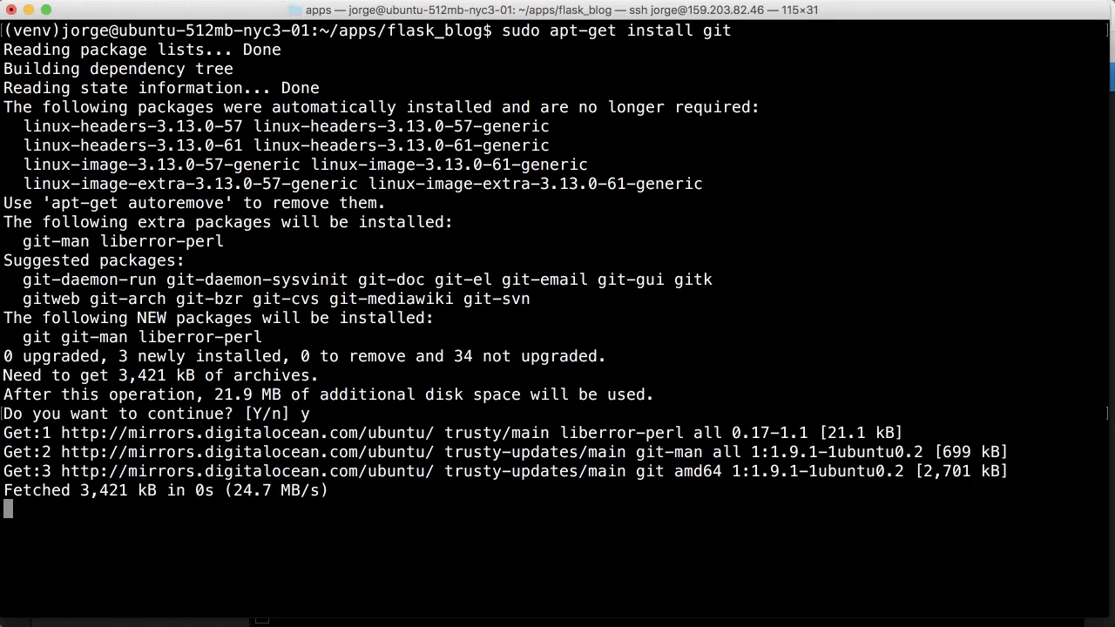
scroll("down", 3)
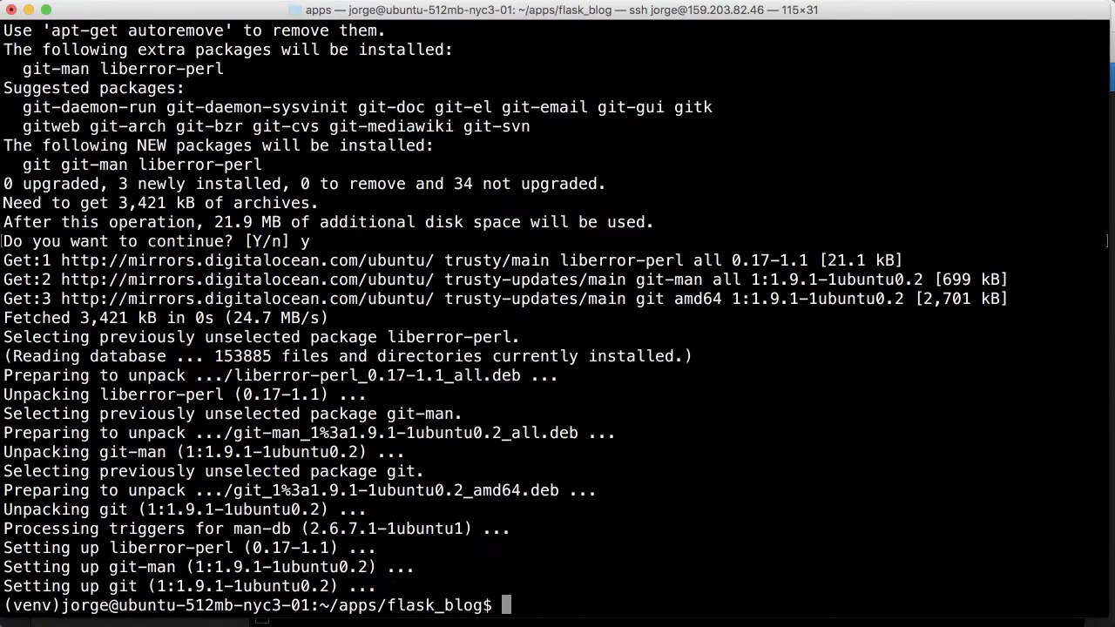
type("clear")
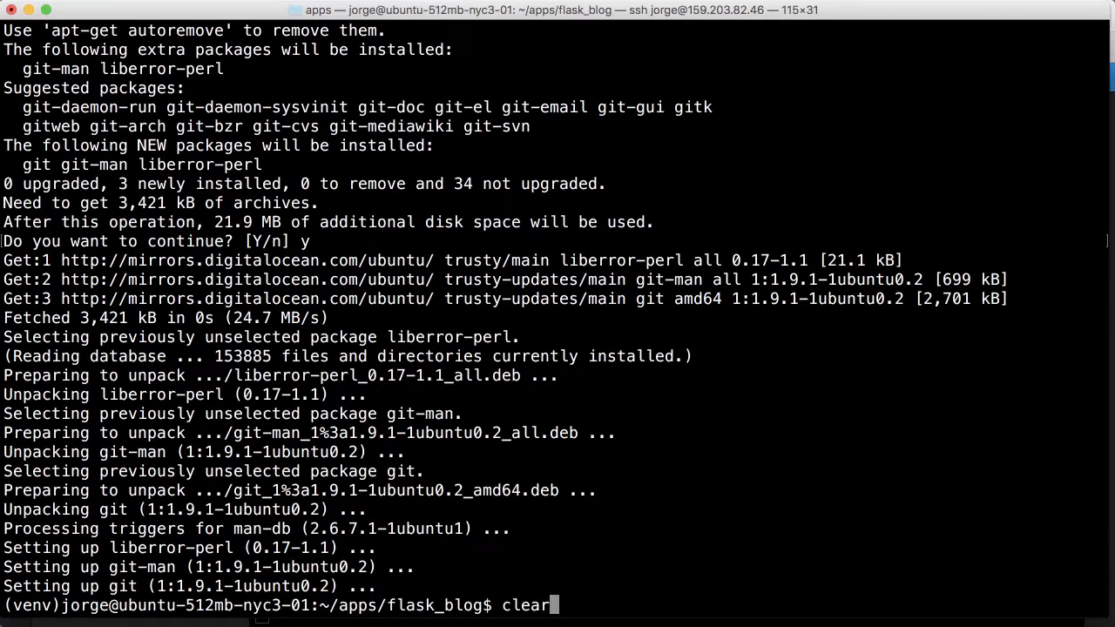
key("Return")
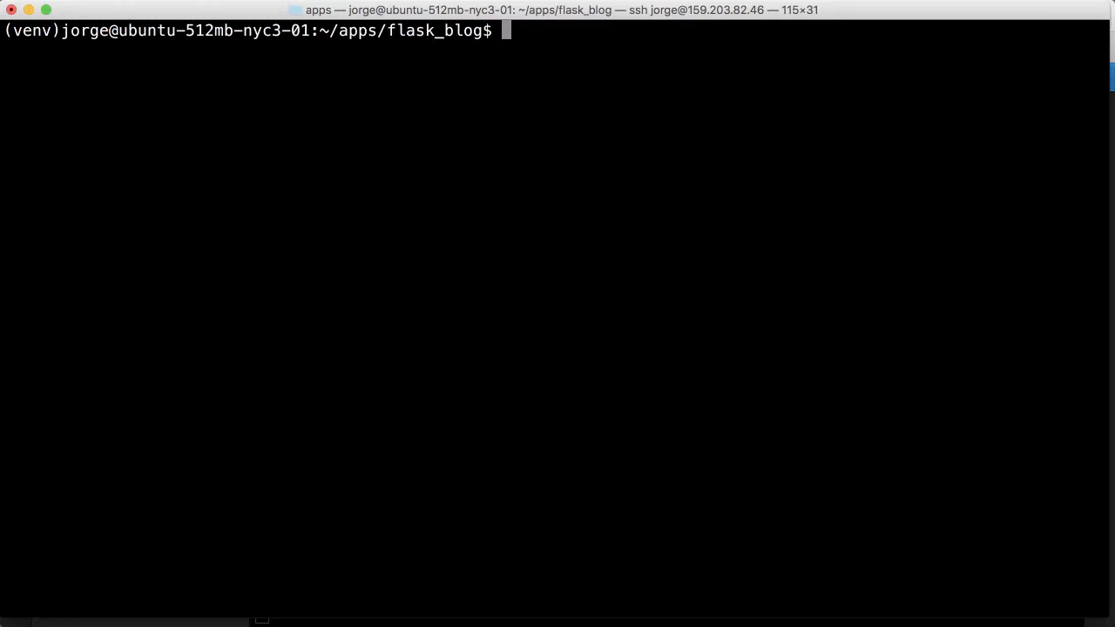
type("git clone")
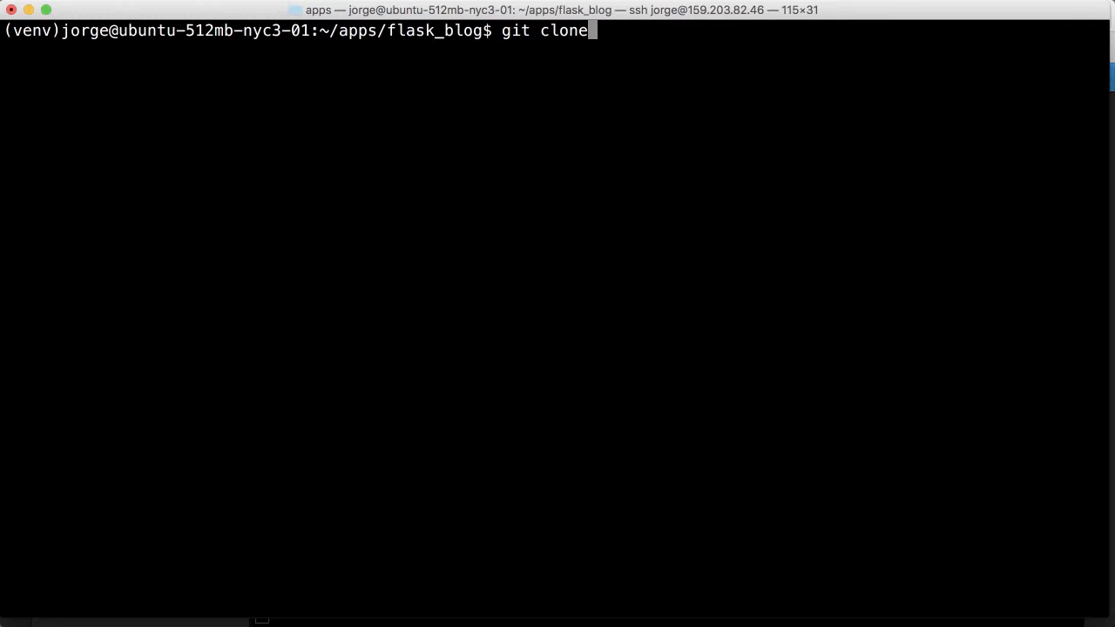
key("Backspace")
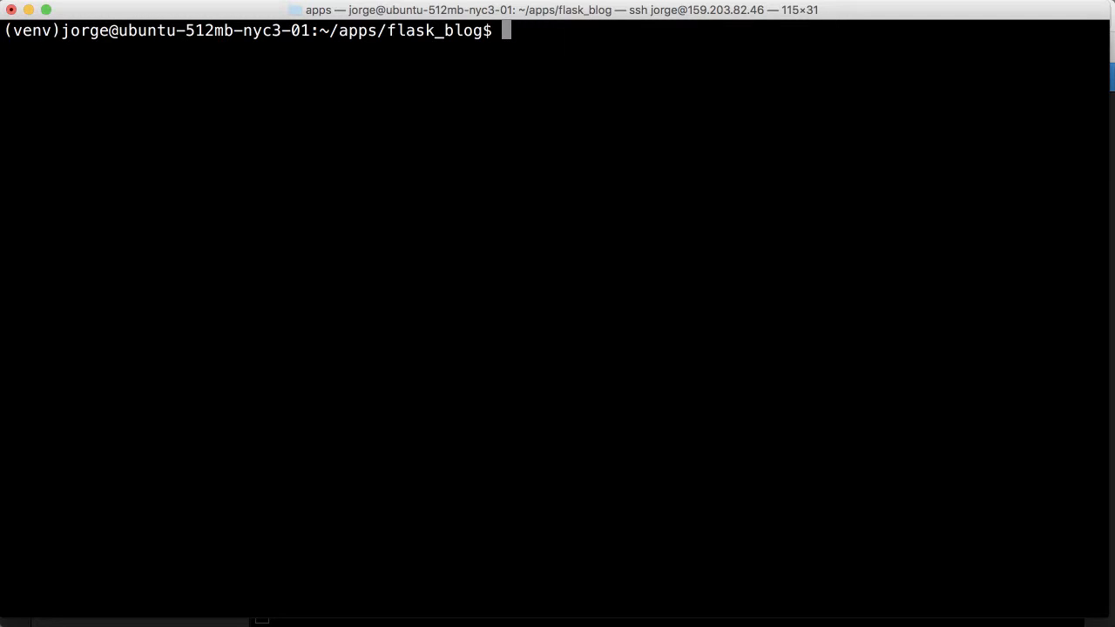
type("clear")
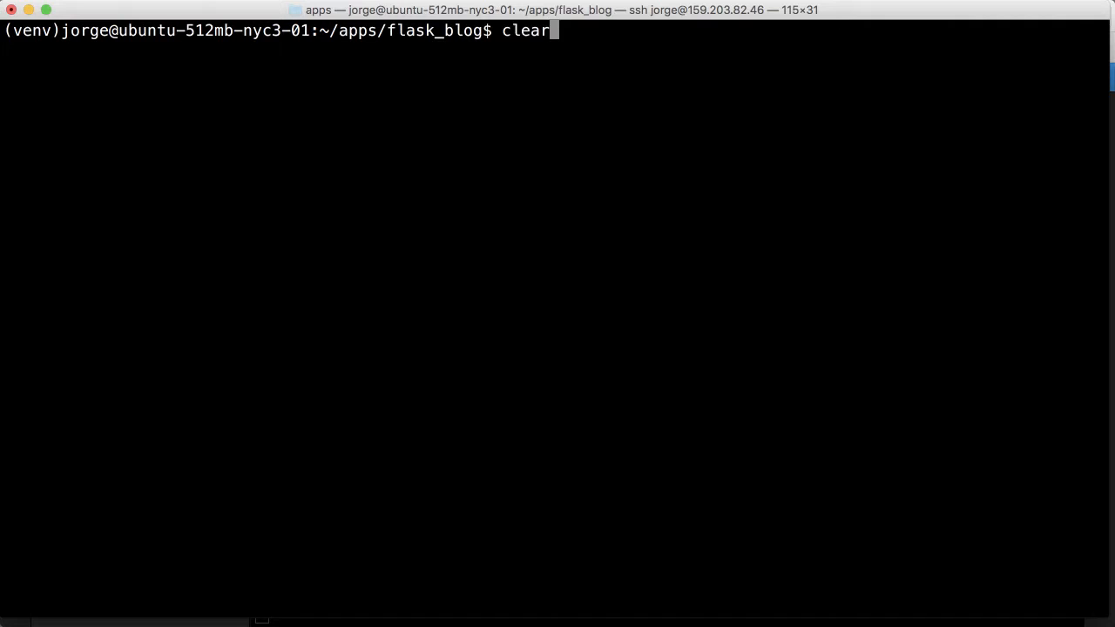
Step: Follow the requirements install output to the py-bcrypt build failure on missing Python.h
key("Return")
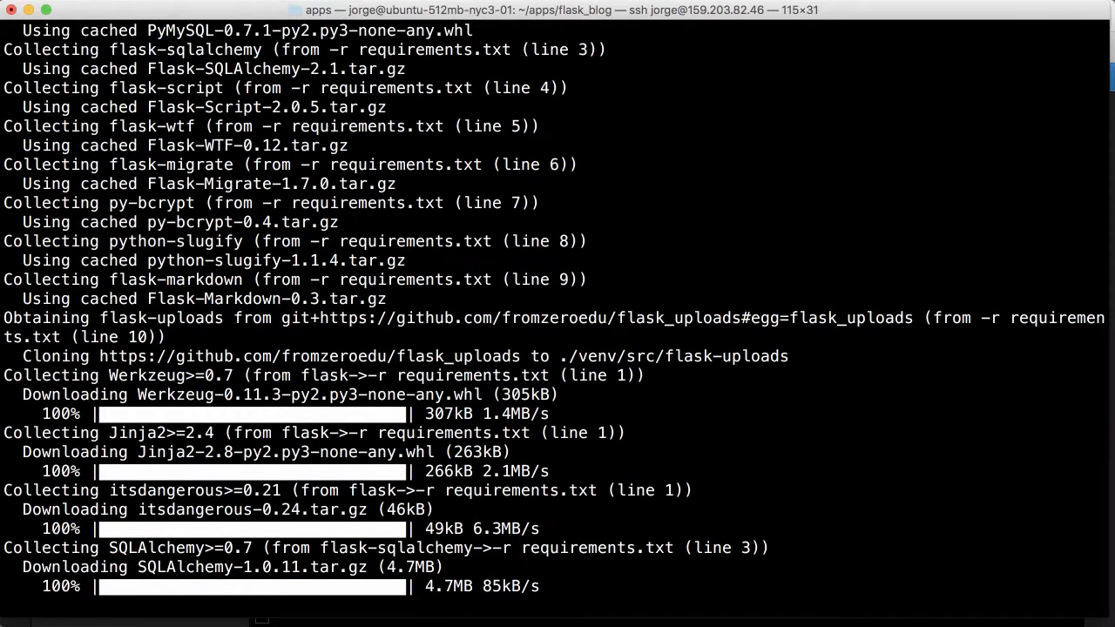
scroll("down", 3)
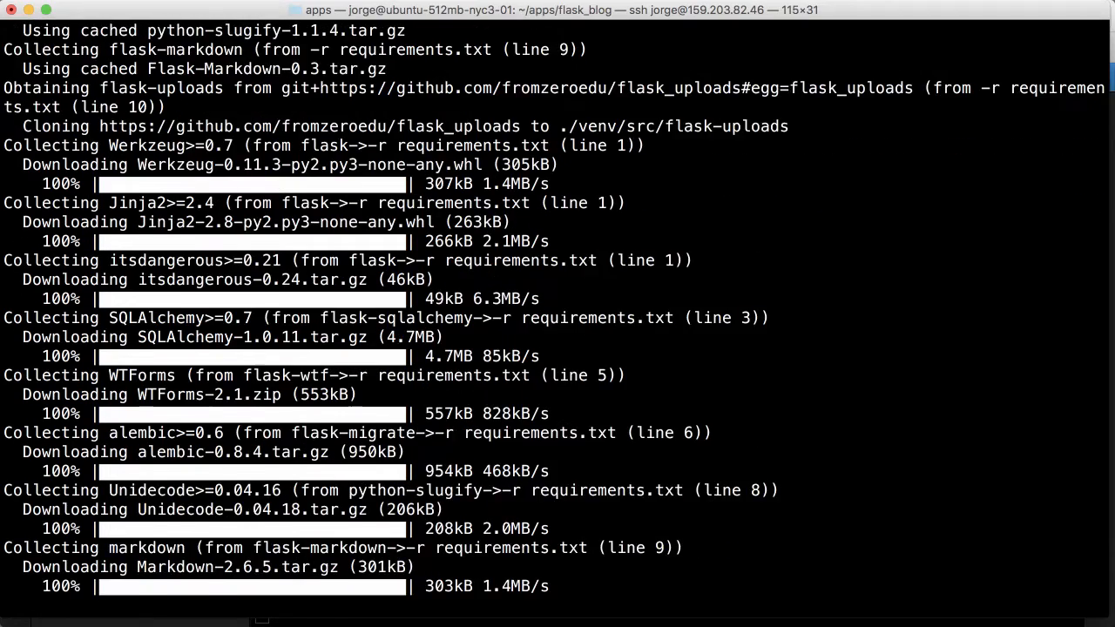
scroll("down", 3)
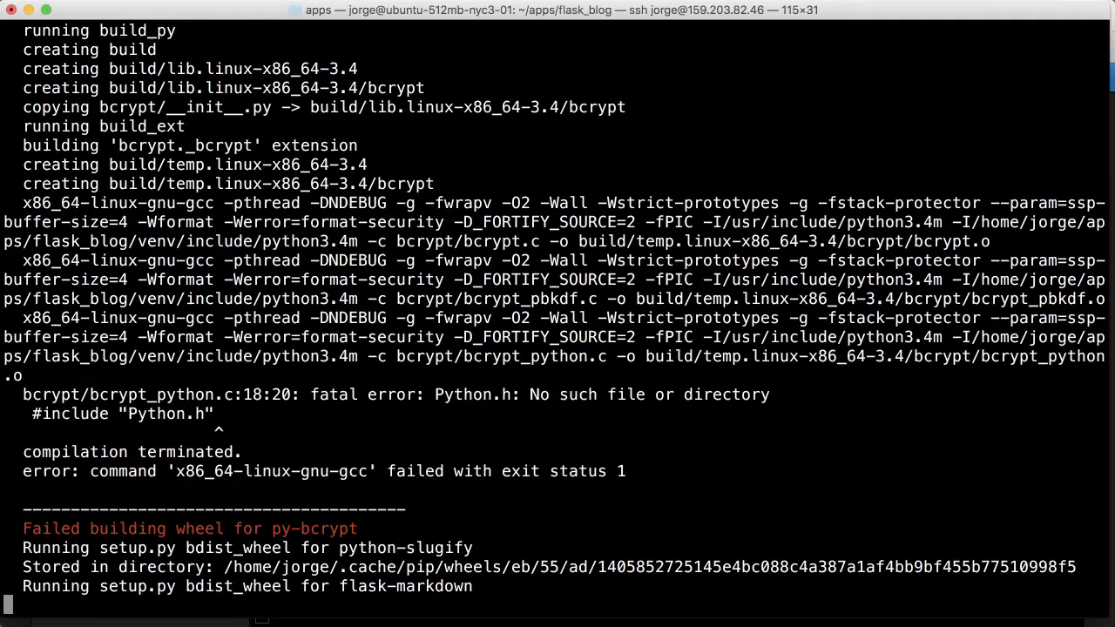
scroll("down", 3)
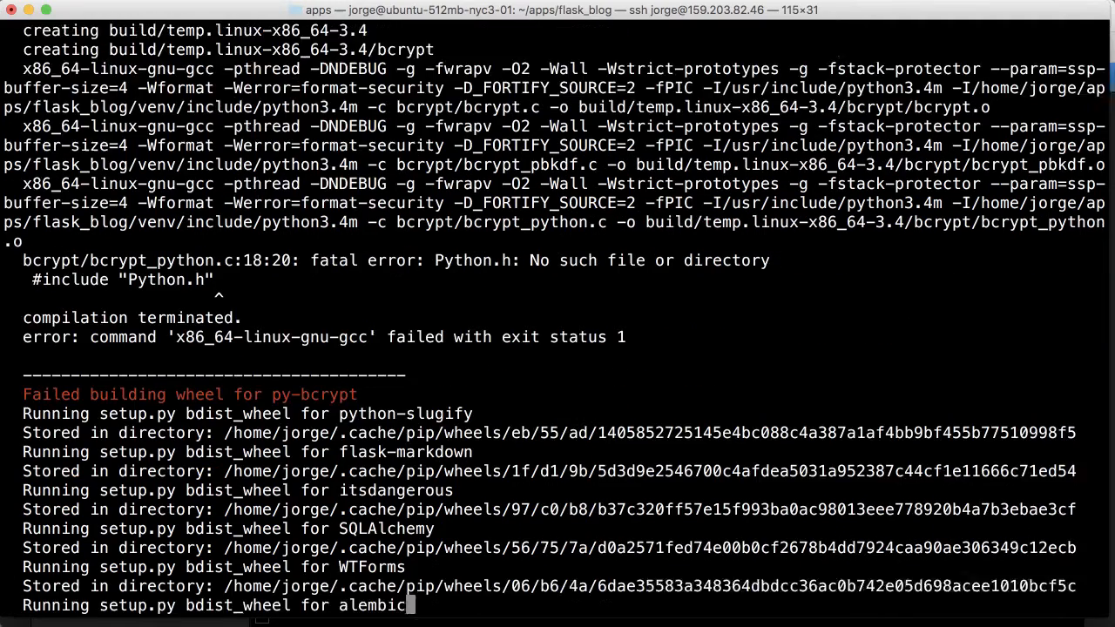
scroll("down", 3)
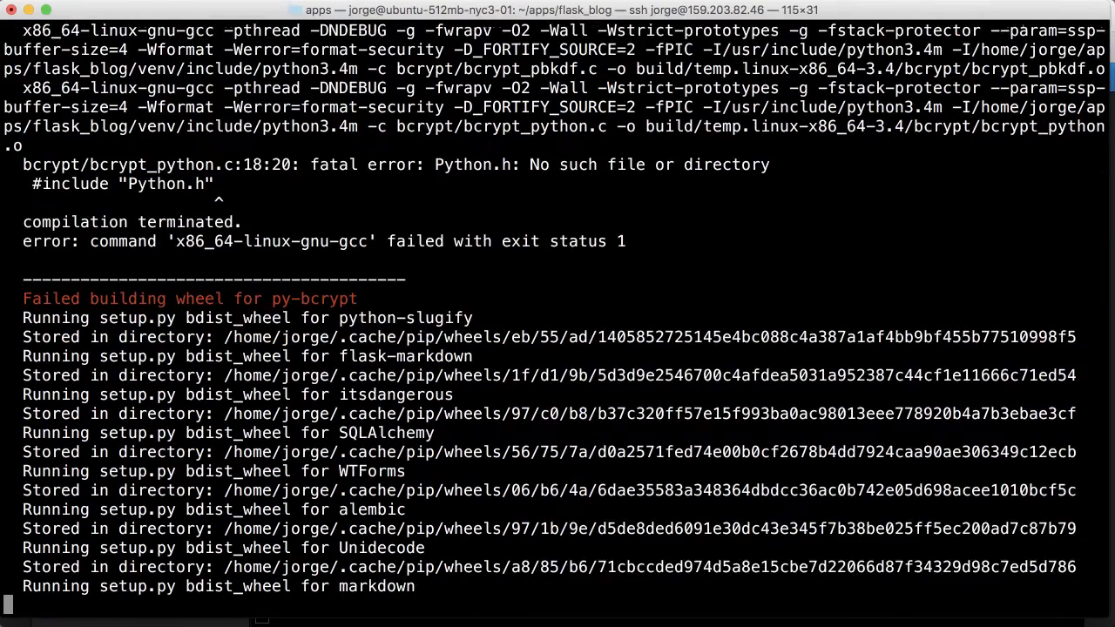
scroll("down", 3)
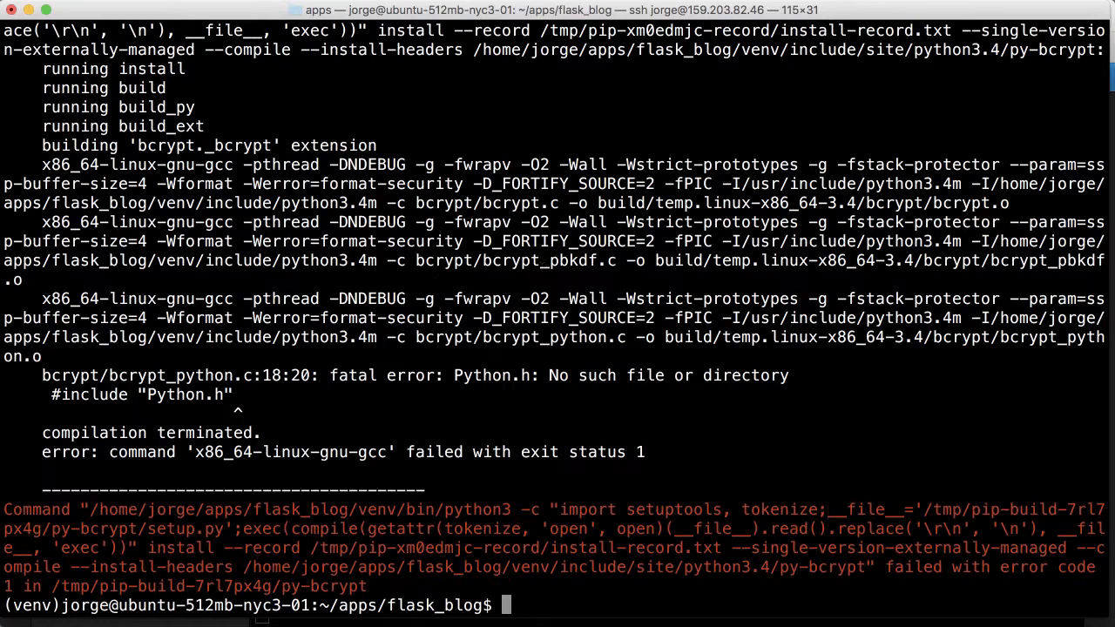
Step: Run sudo apt-get install gcc, which reports gcc is already the newest version
type("sudo")
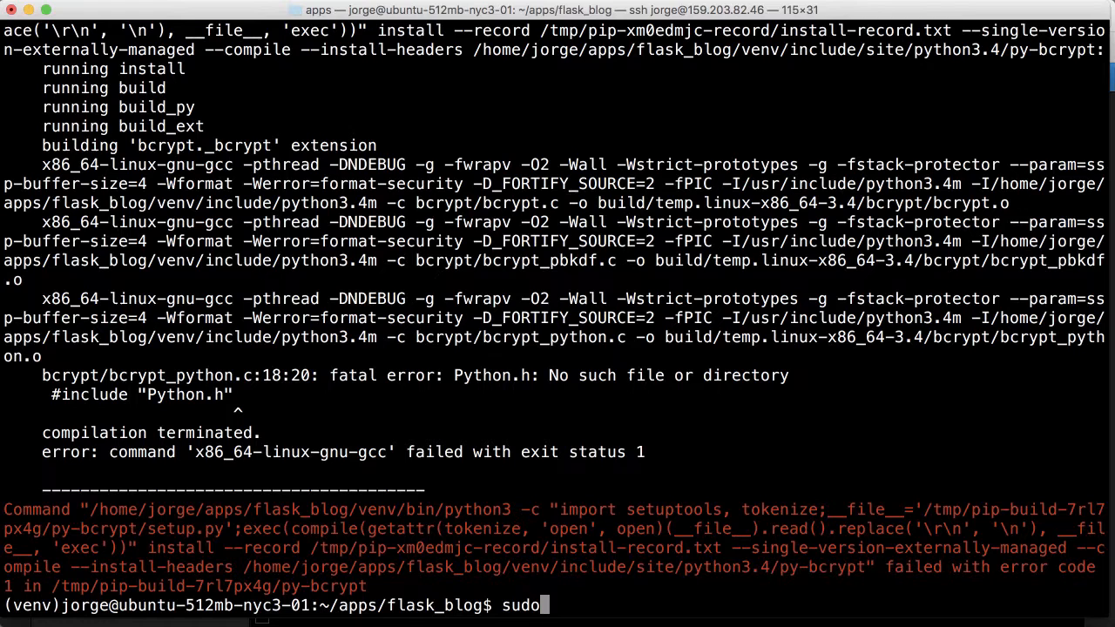
type("apt-get instal")
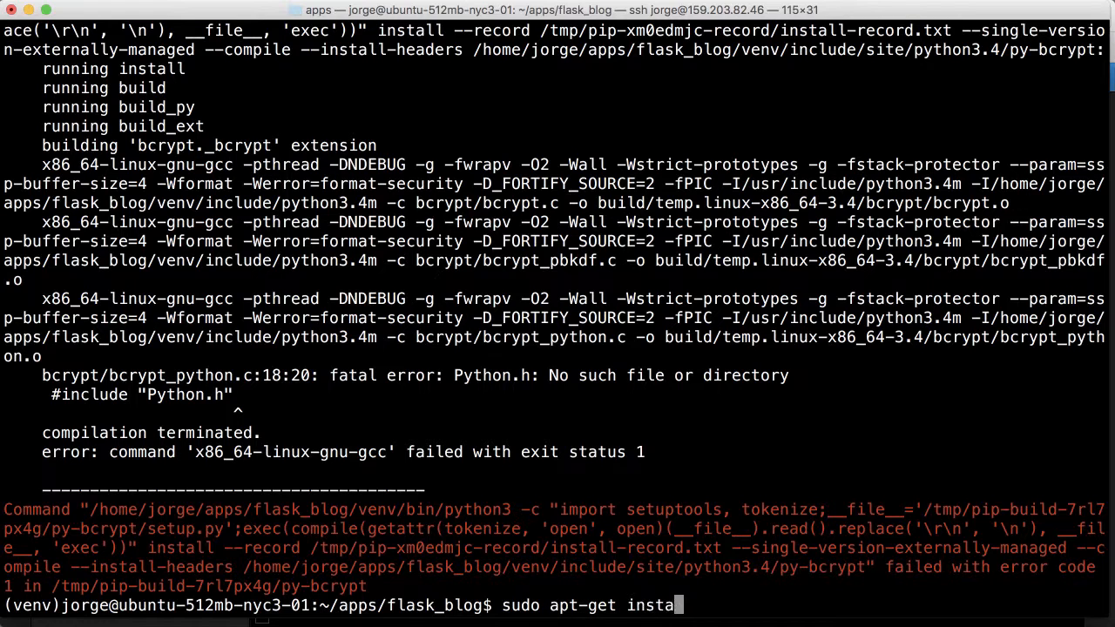
type("ll gcc")
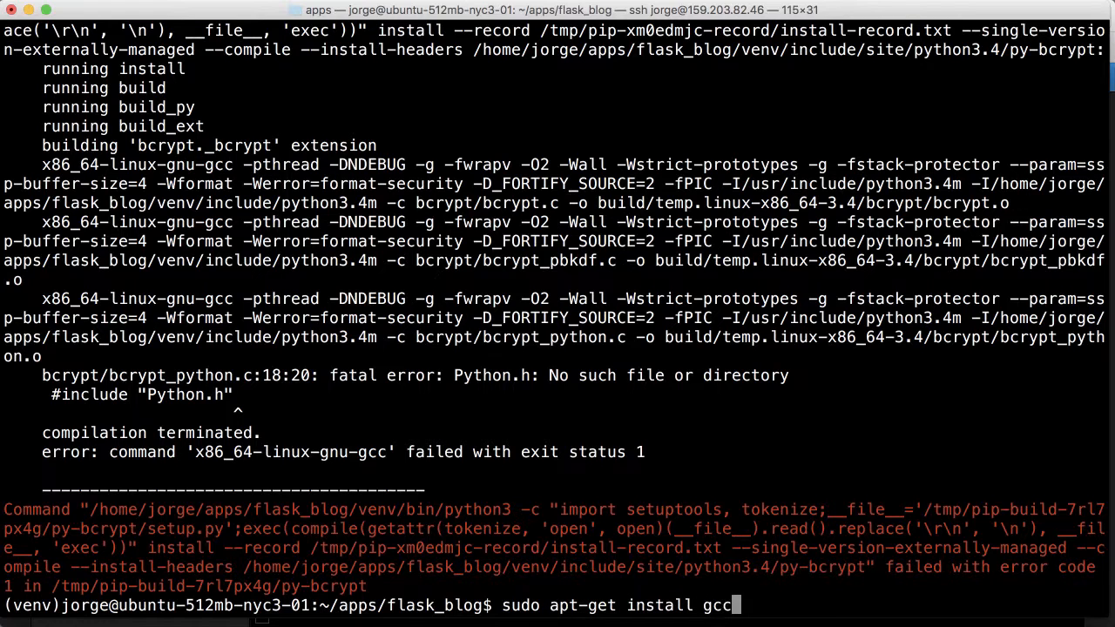
key("Return")
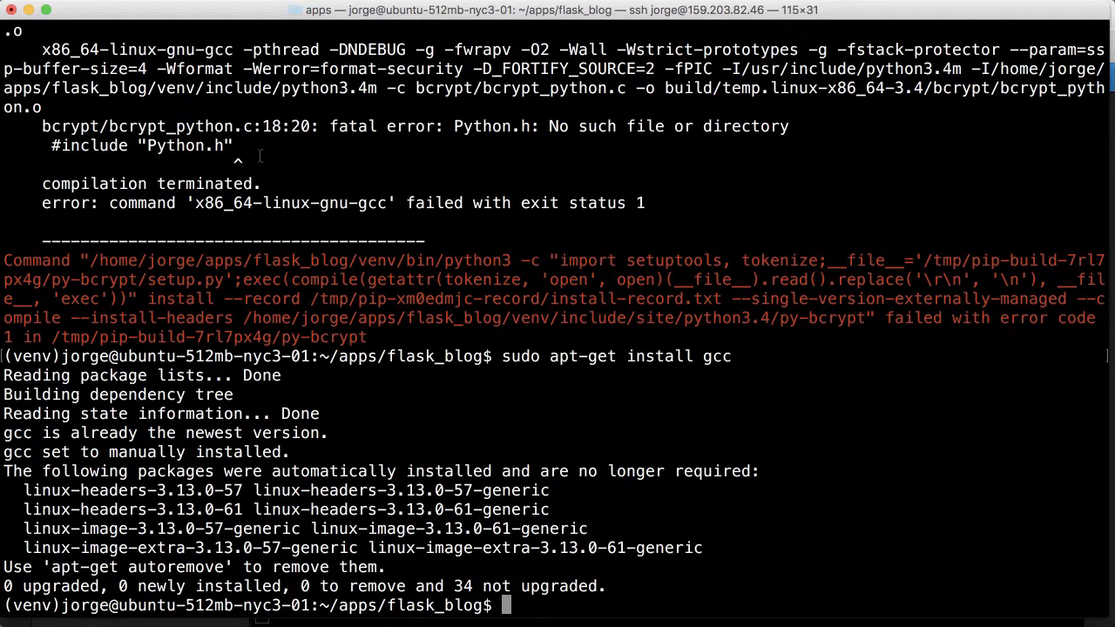
left_click(949, 20)
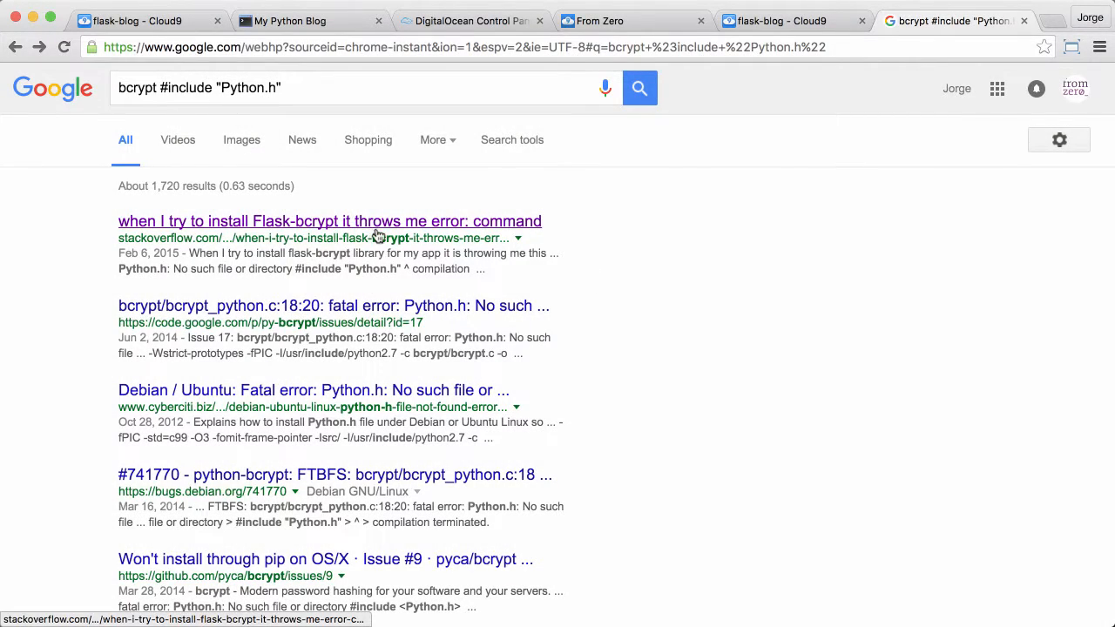
Step: Read the Stack Overflow Python.h answers and select the recommended package 'python3-dev'
left_click(330, 221)
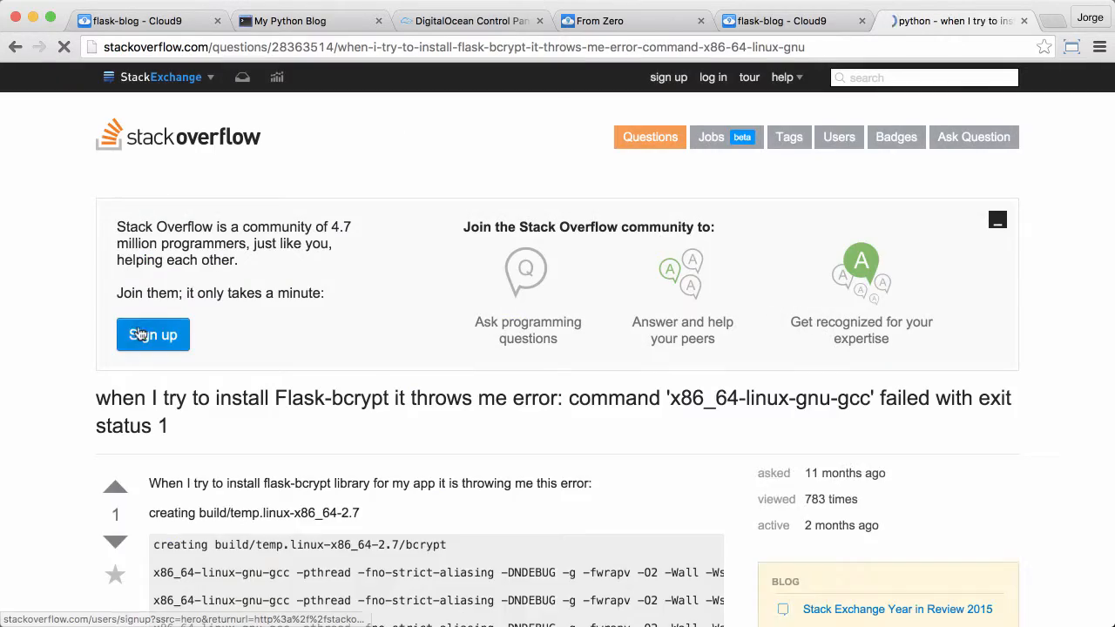
scroll("down", 3)
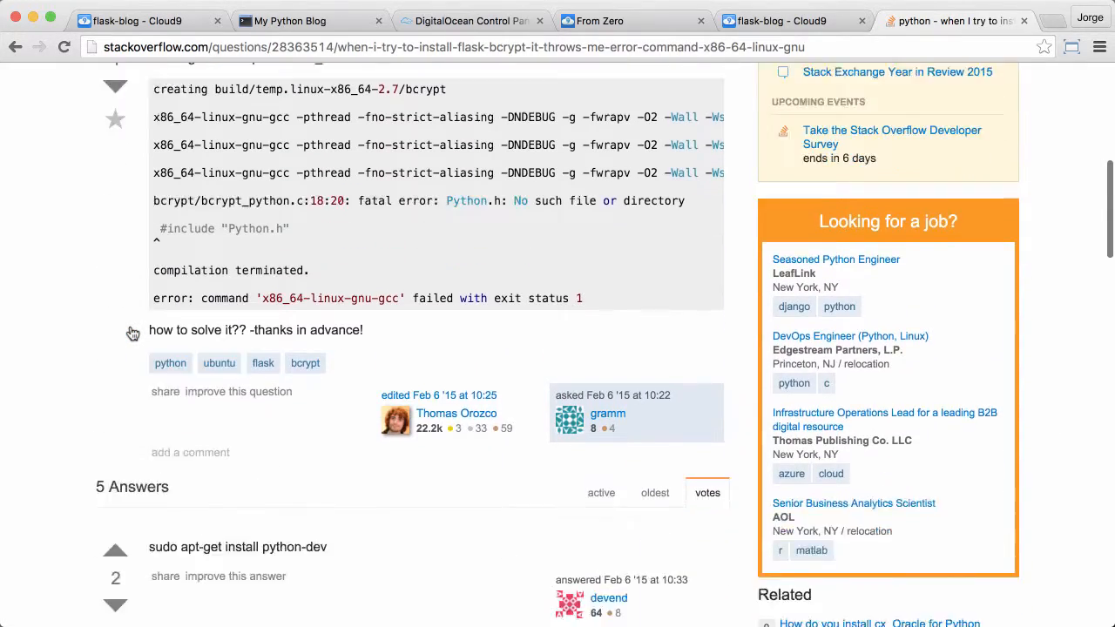
scroll("down", 3)
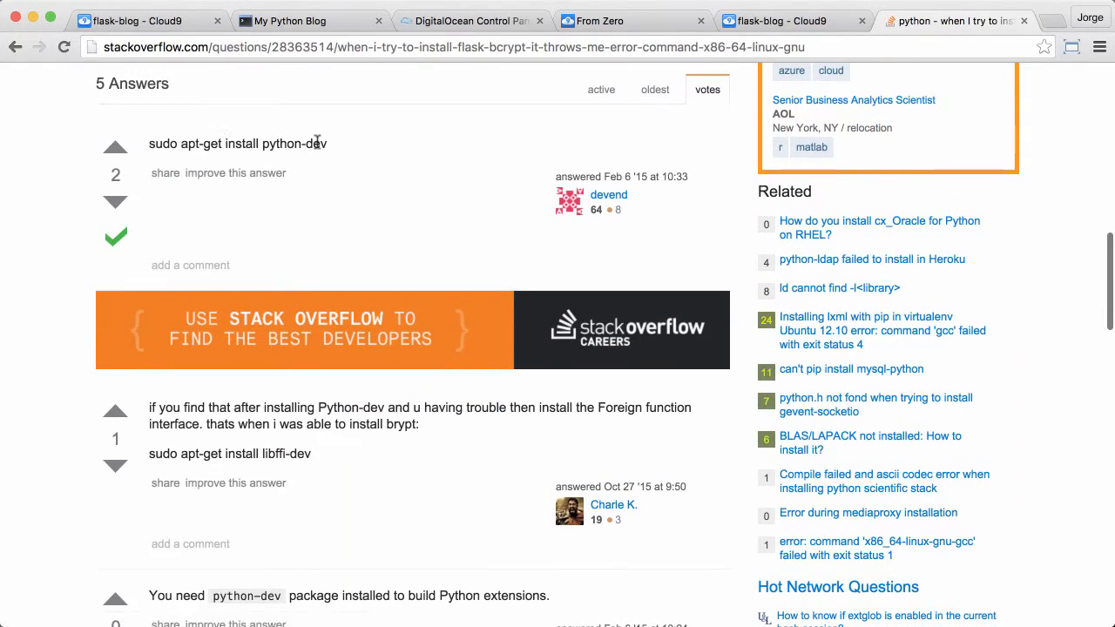
scroll("down", 3)
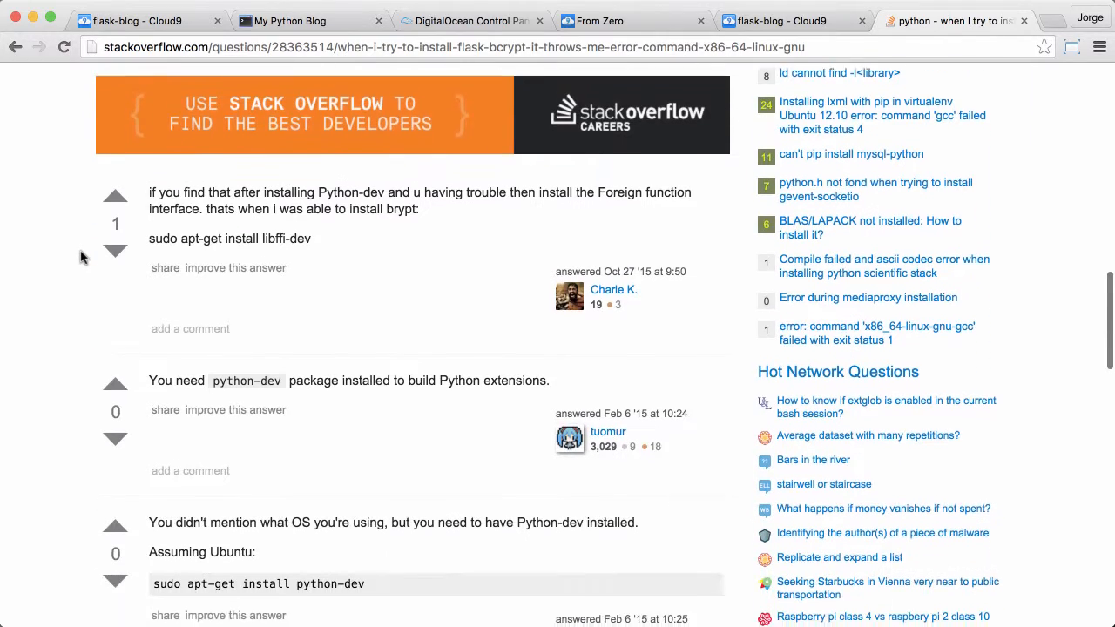
scroll("down", 3)
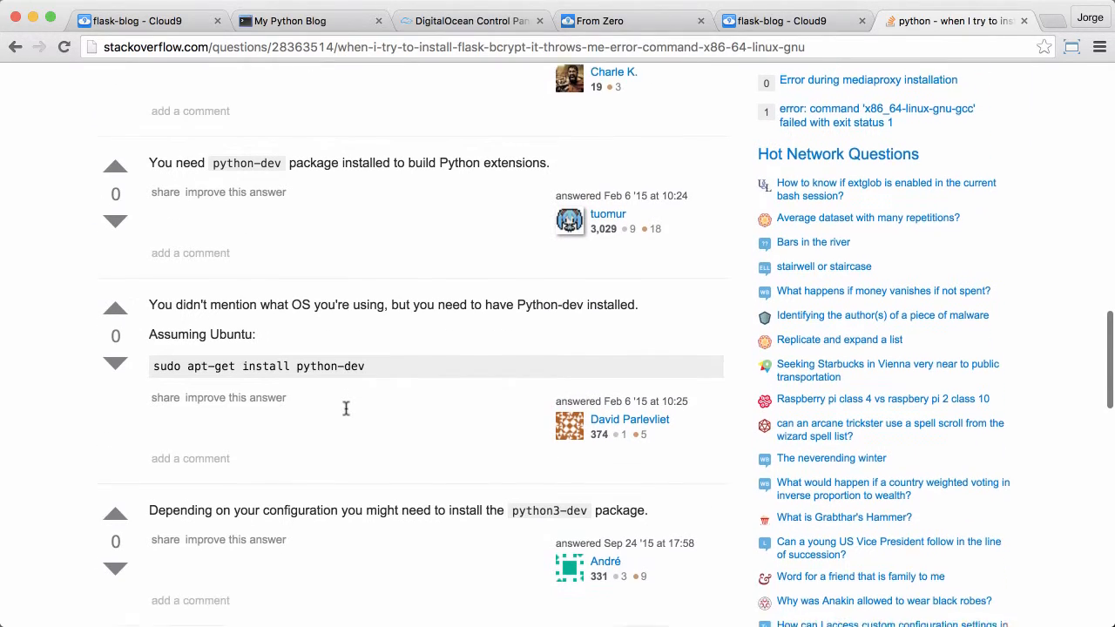
scroll("down", 3)
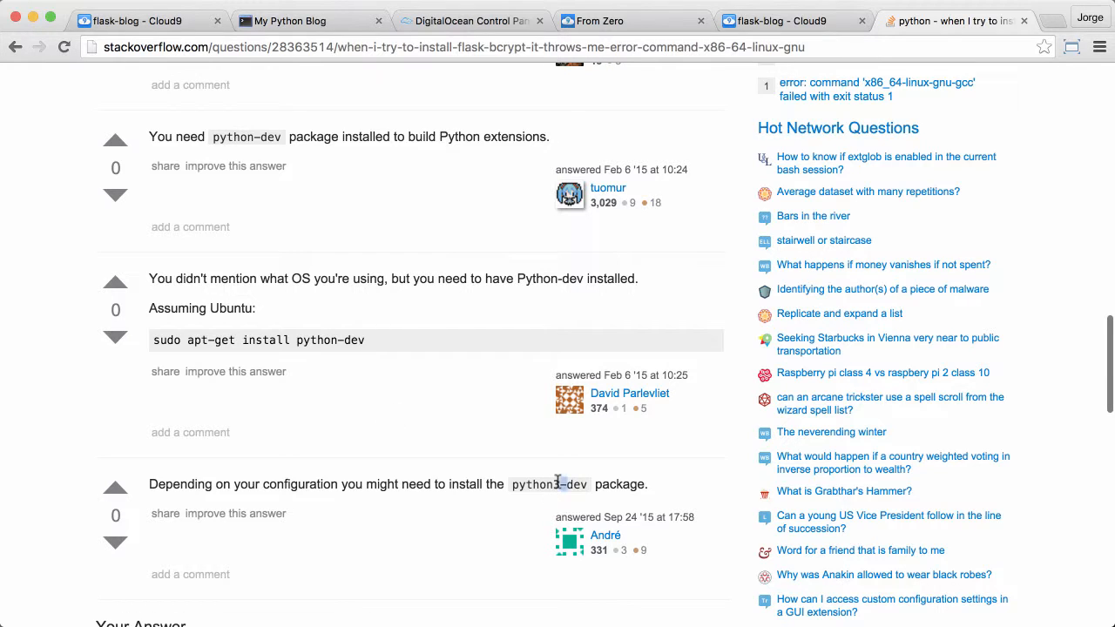
double_click(547, 484)
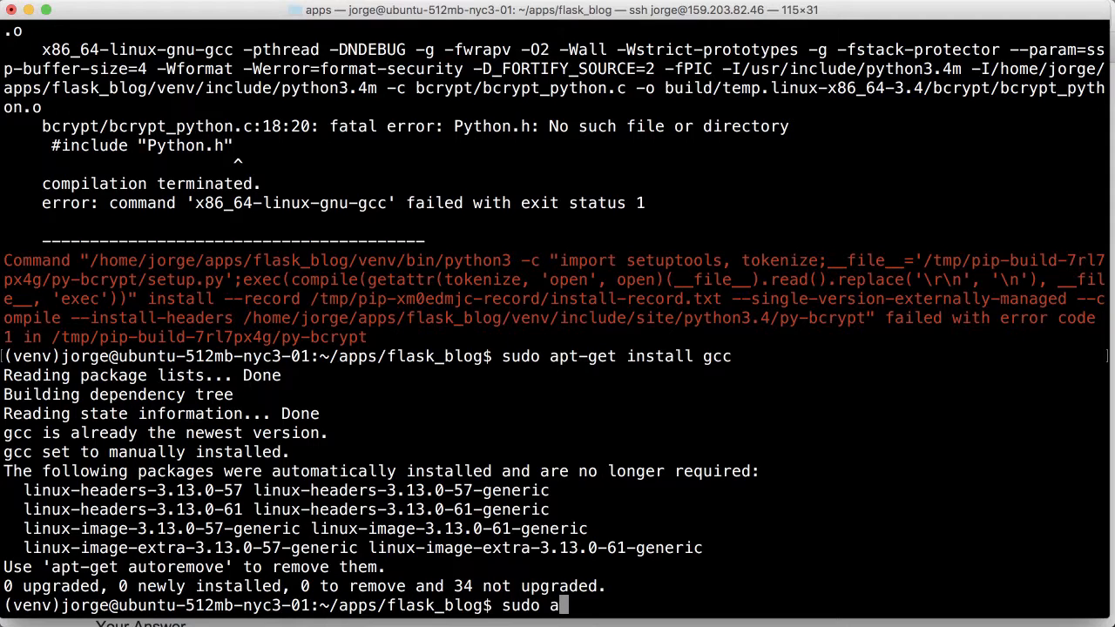
Step: Install python3-dev with sudo apt-get install, correcting the missing 'install', then install gcc
type("pt-get python3-dev")
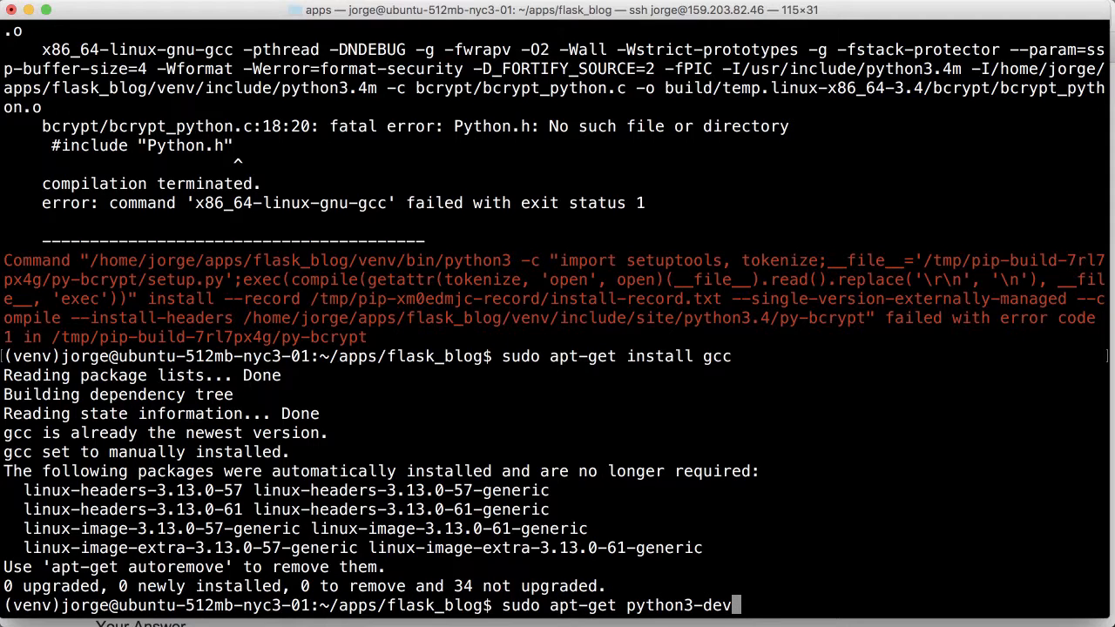
key("BackSpace")
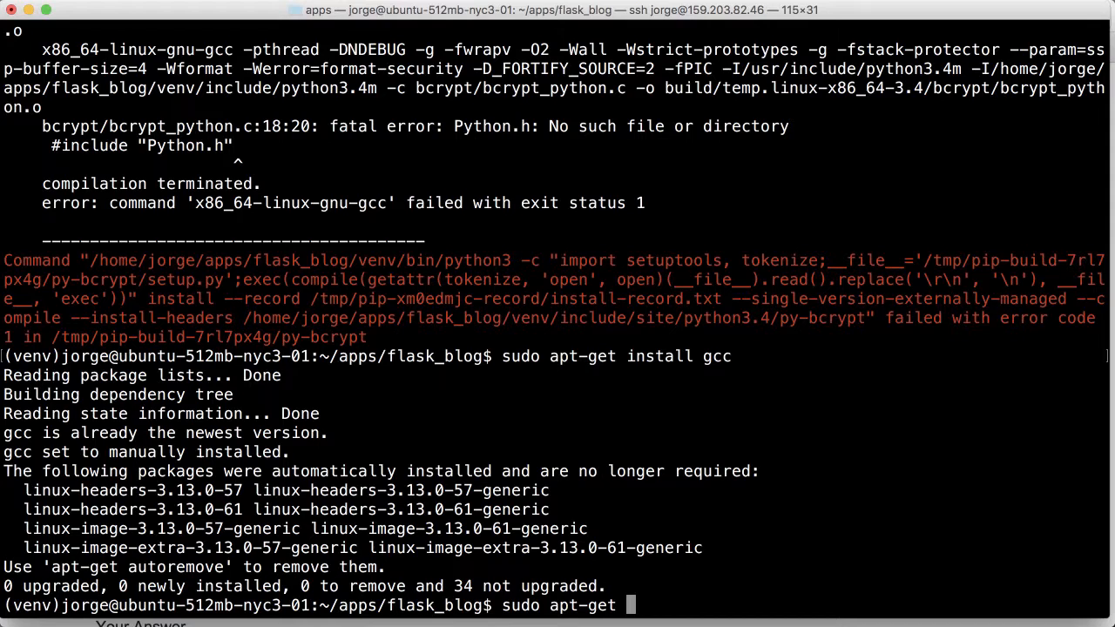
type("install")
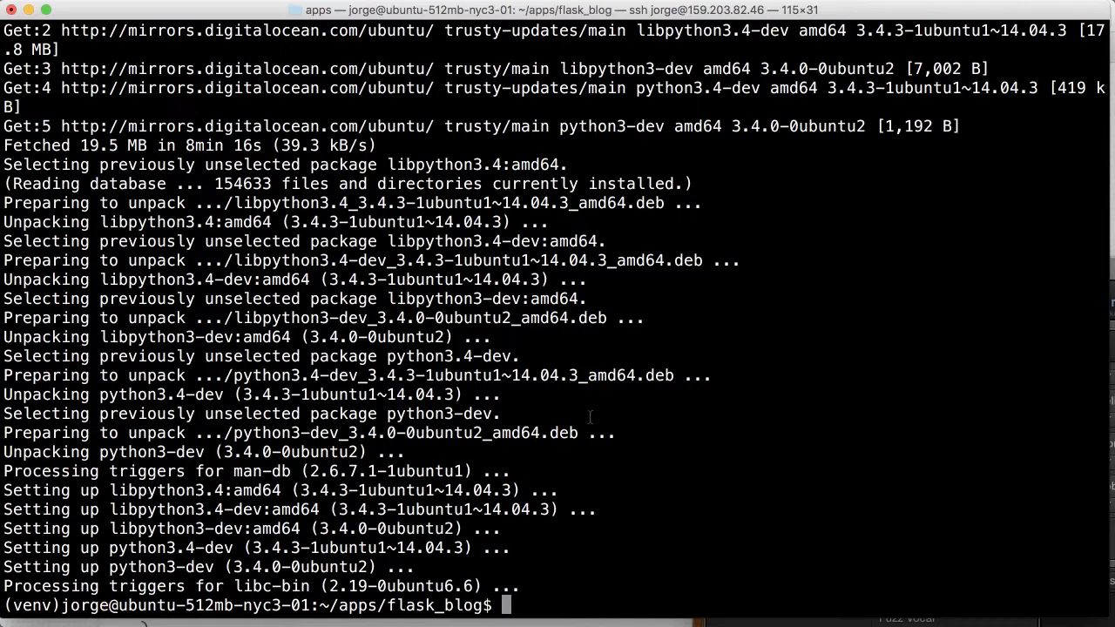
type("sudo apt-get install gcc")
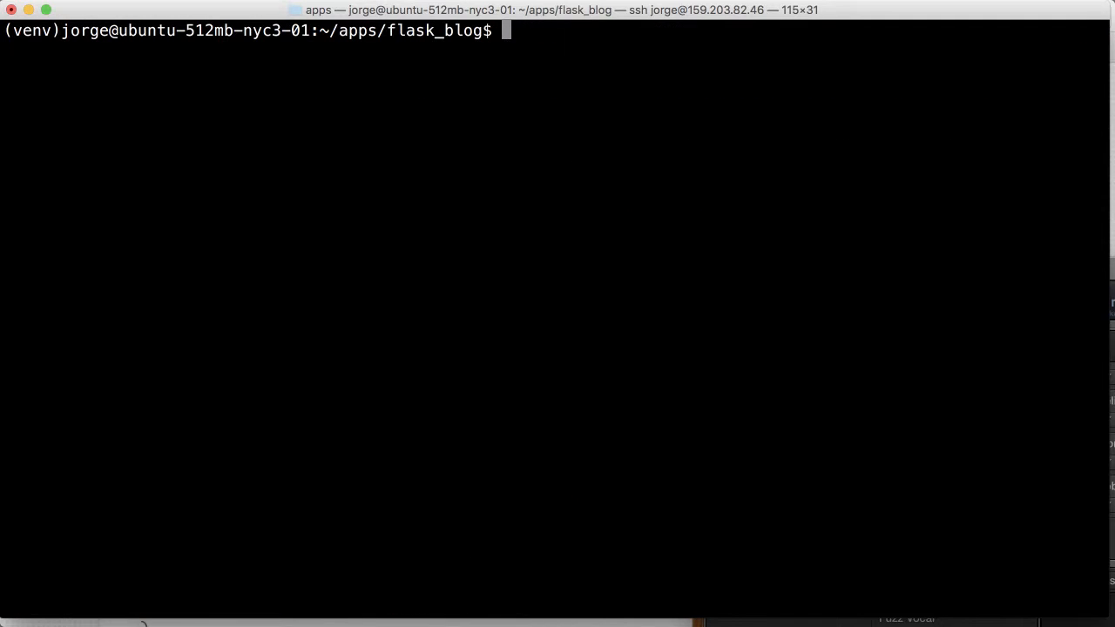
Step: Rerun pip install -r requirements.txt so py-bcrypt and flask-uploads install, then clear the screen
type("pip install -r requirements.txt")
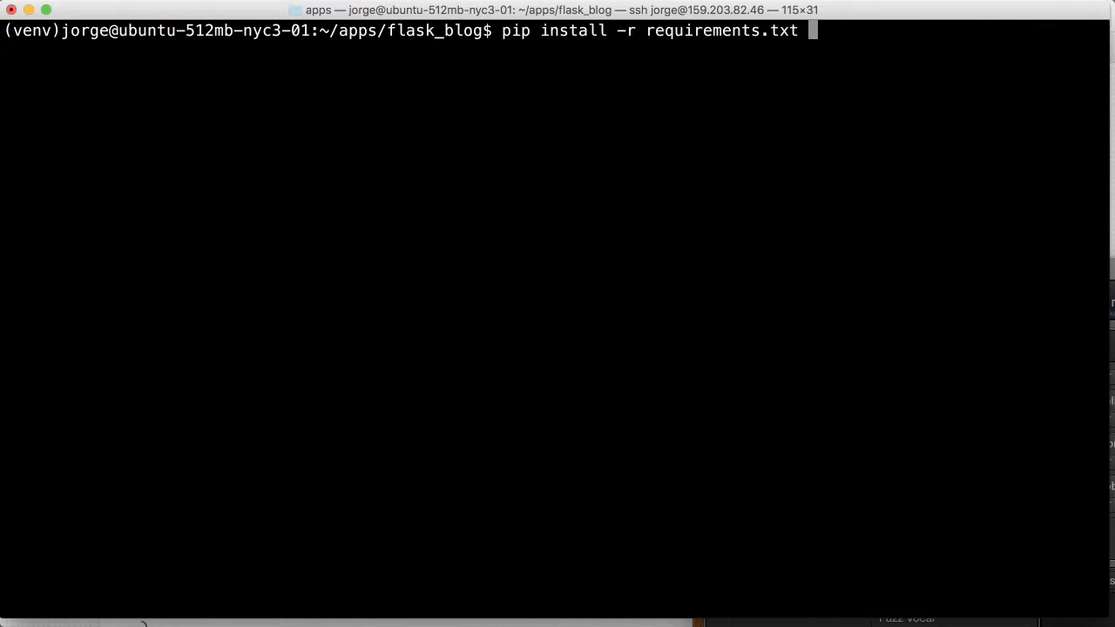
key("Return")
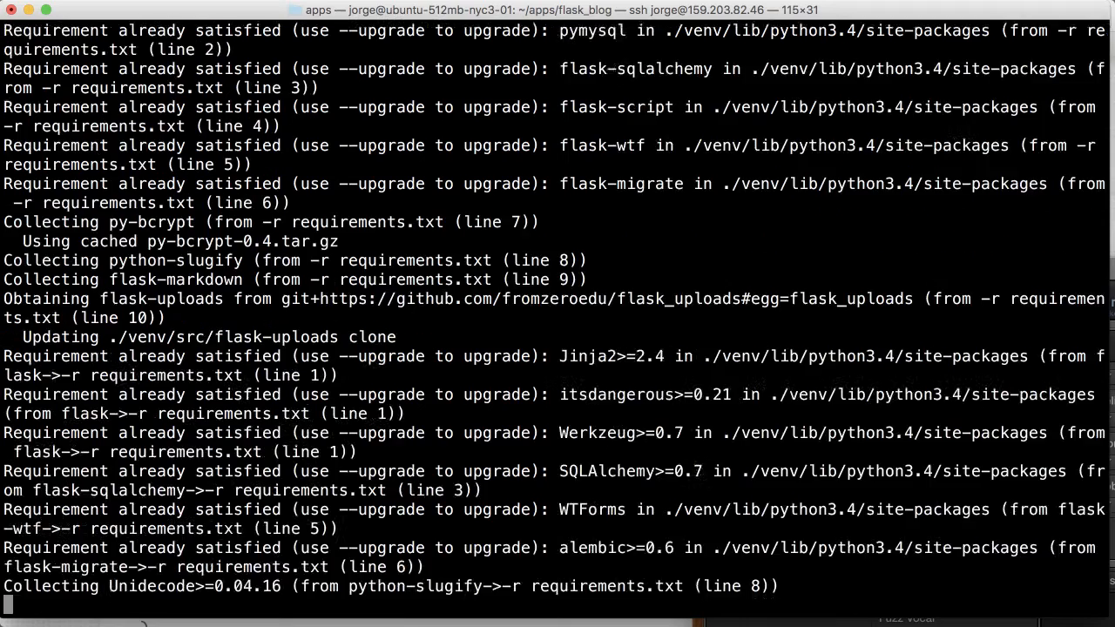
scroll("down", 3)
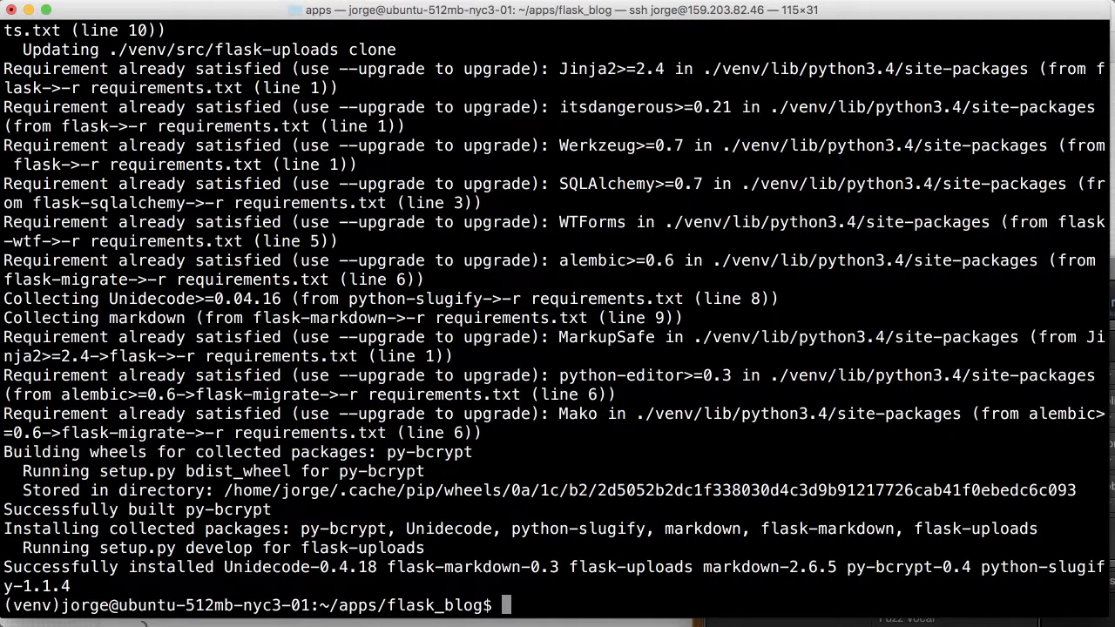
type("cle")
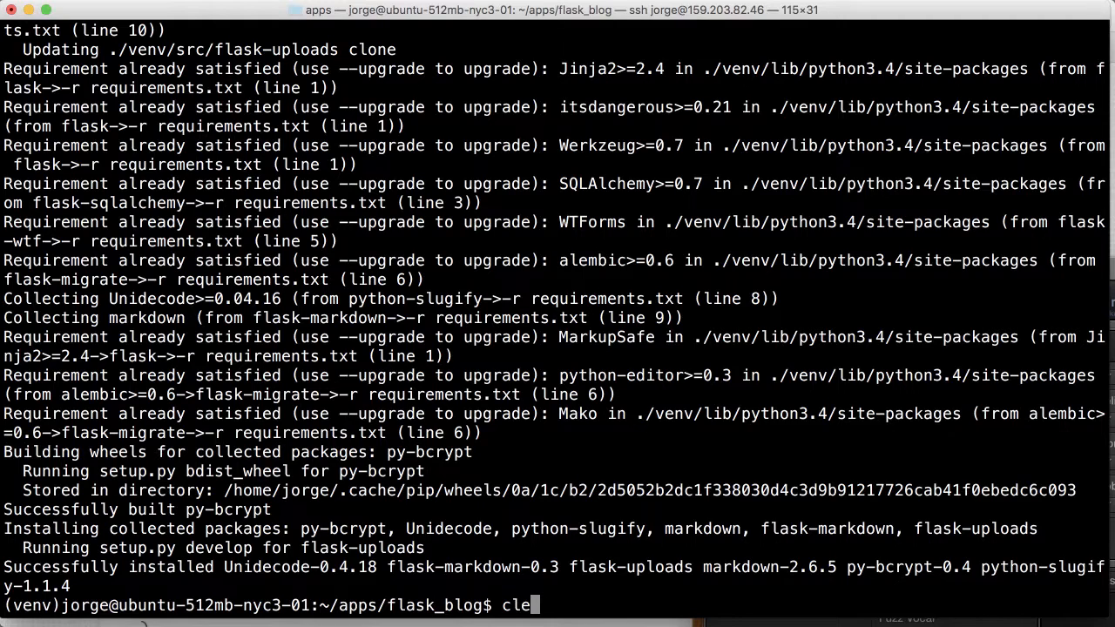
key("Return")
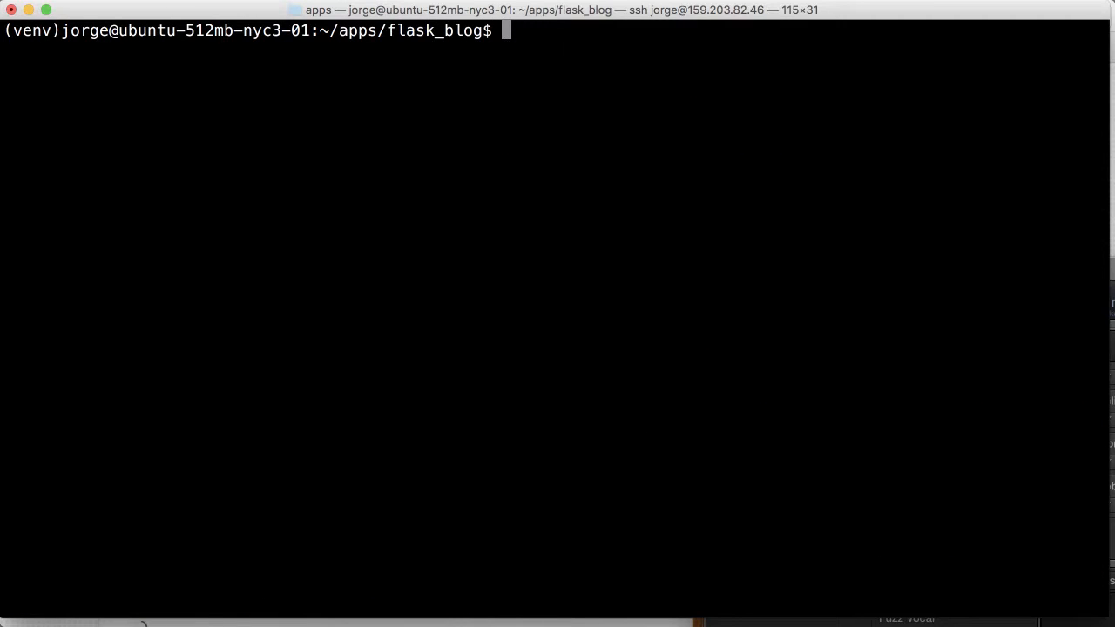
Step: Run pip install gunicorn in the venv, fixing the misspelled package name
type("pip install")
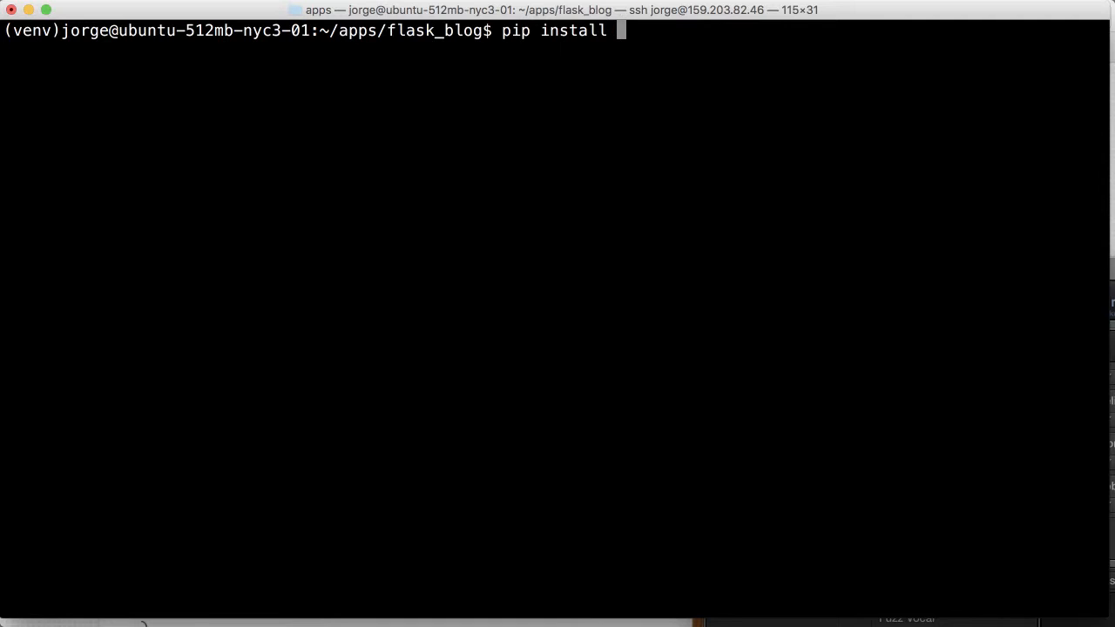
type("gurn")
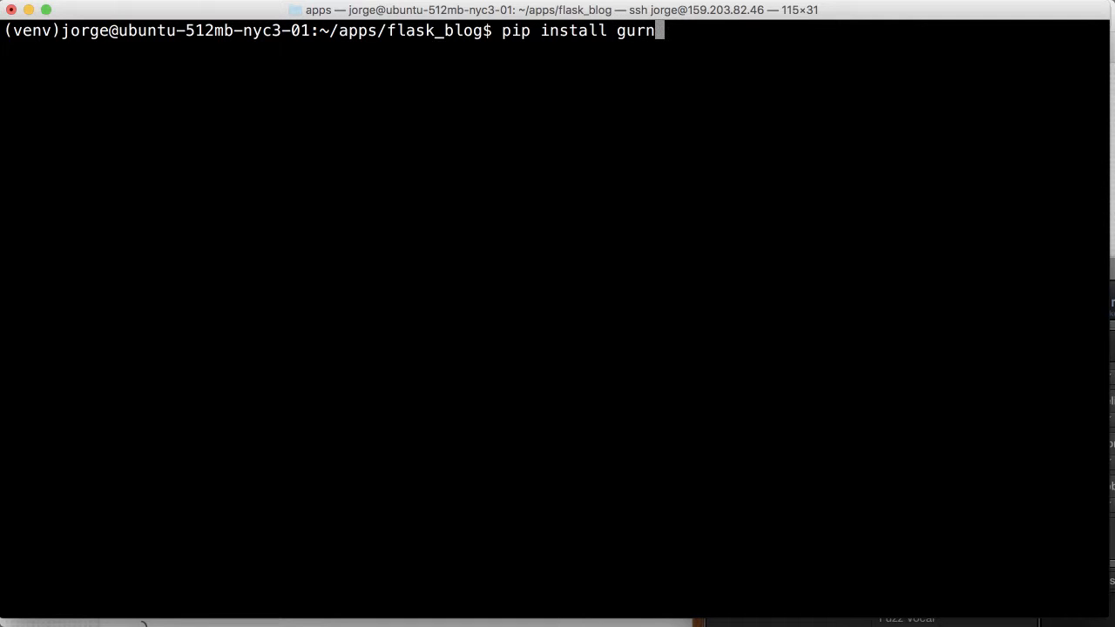
type("i")
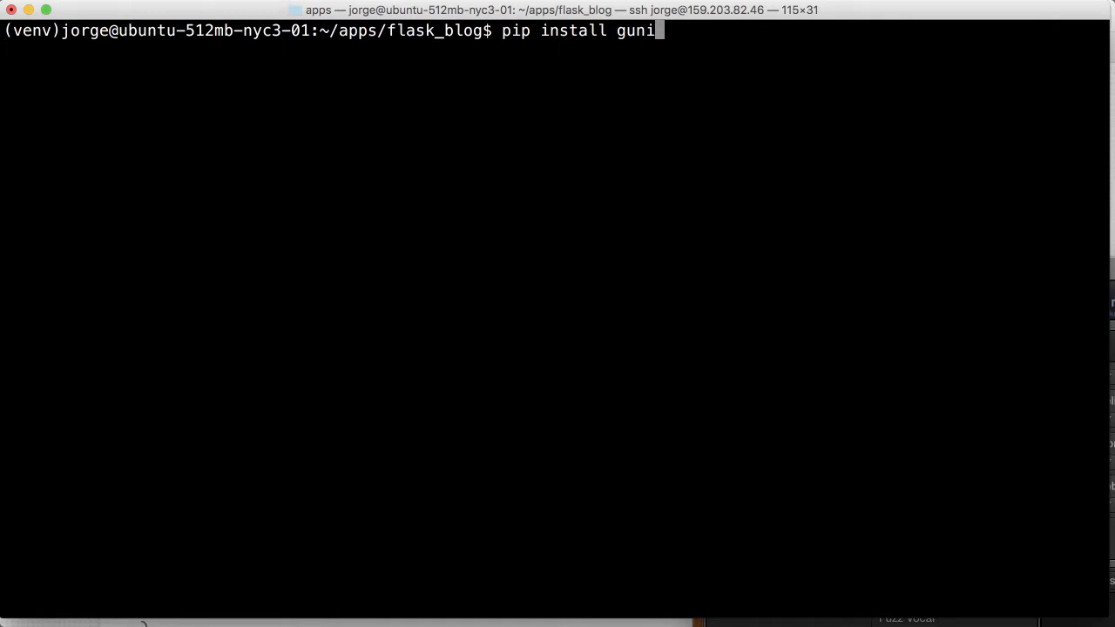
key("Return")
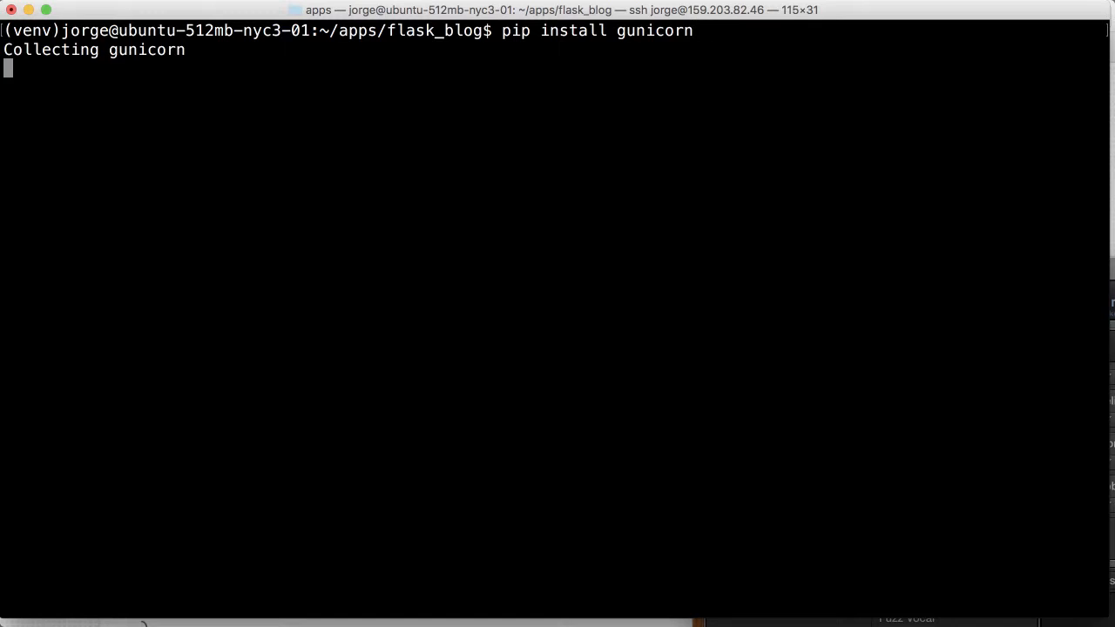